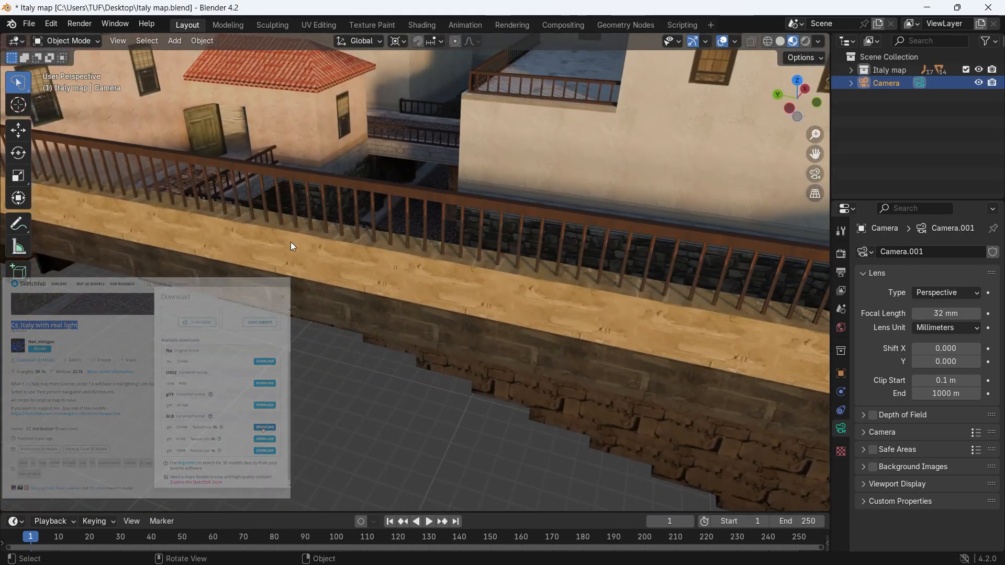
- View through the scene camera, framed down the cobbled alley
key(KP_0)
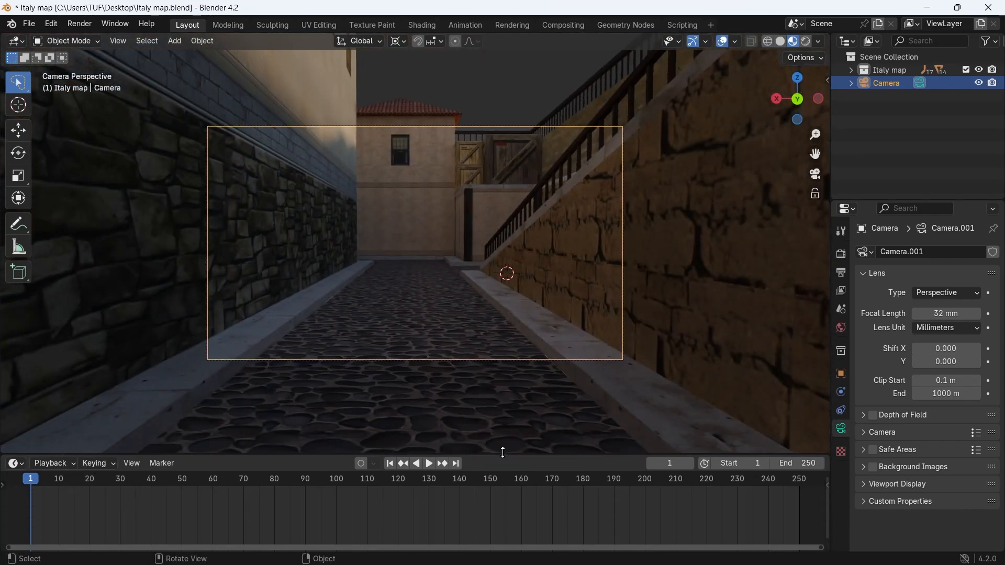
mouse_move(360, 462)
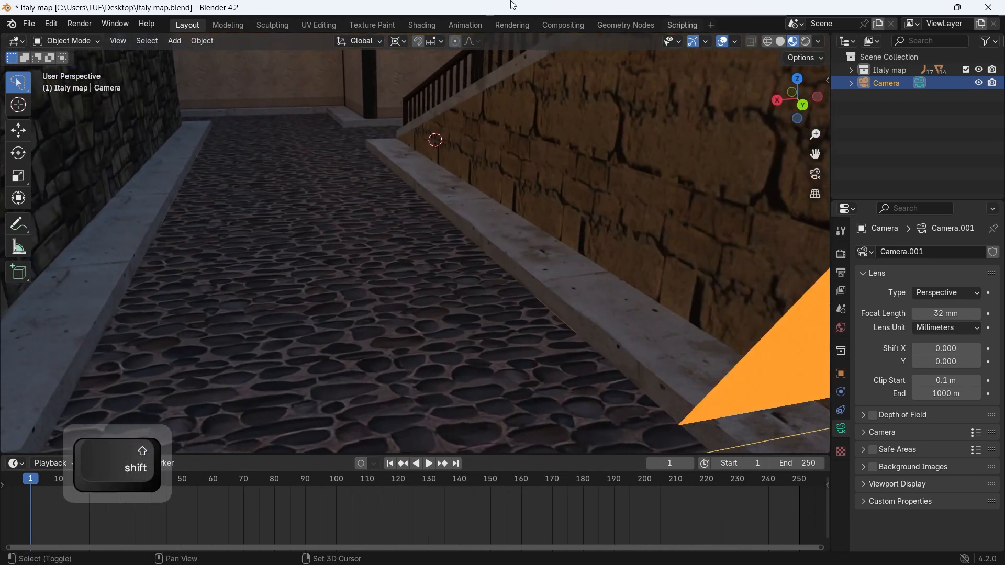
- Add a UV sphere and record it moving during timeline playback
key(shift+a)
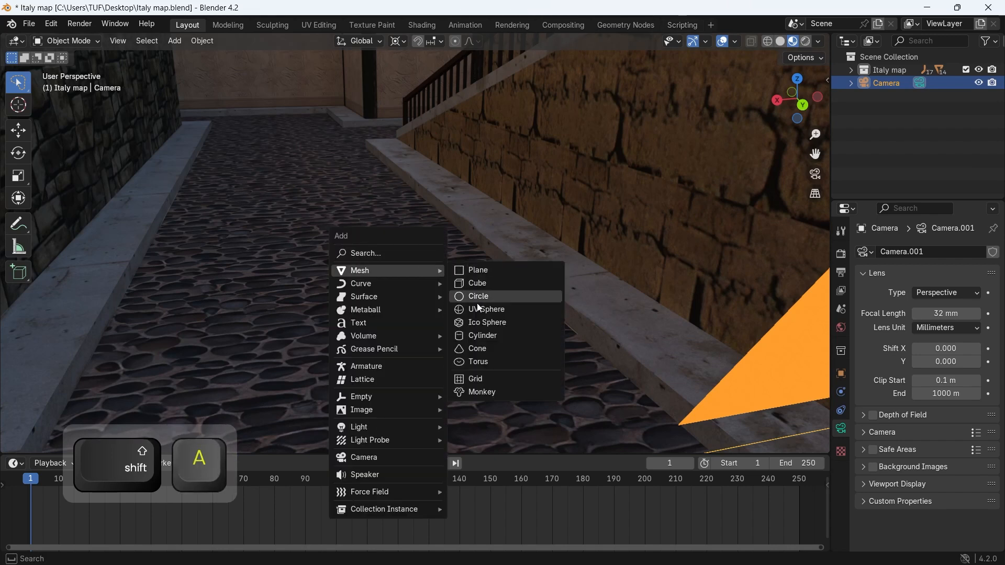
click(487, 309)
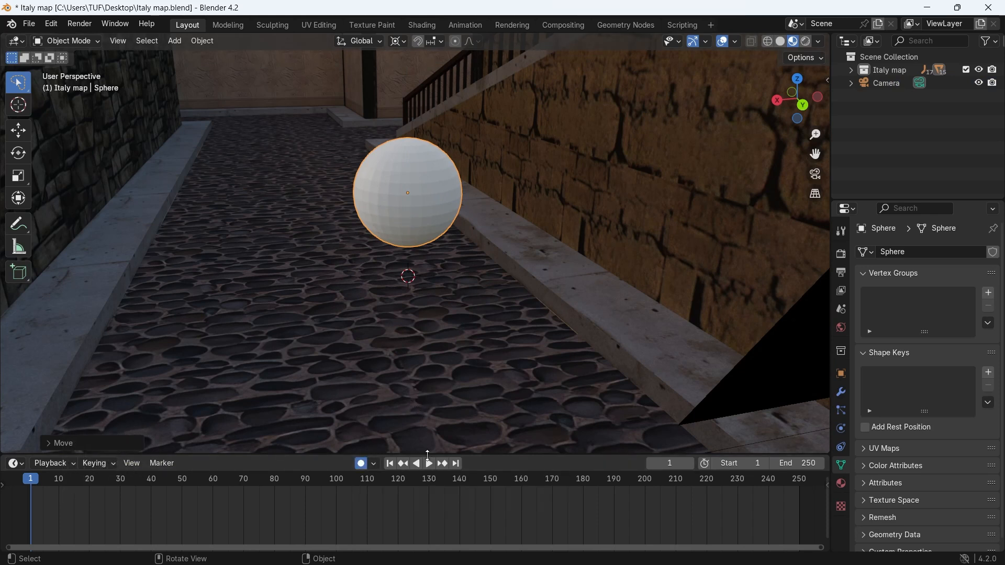
click(427, 463)
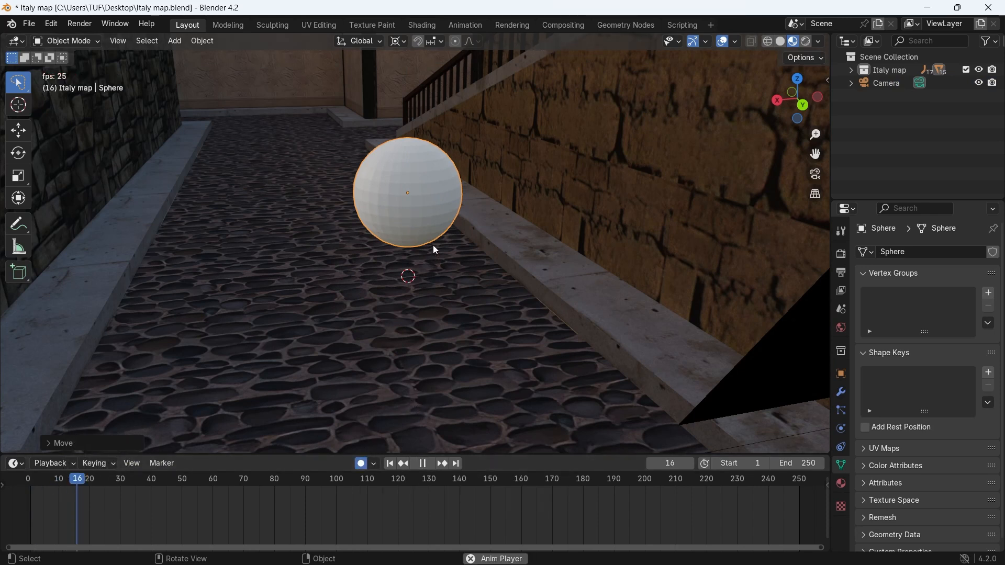
key(g)
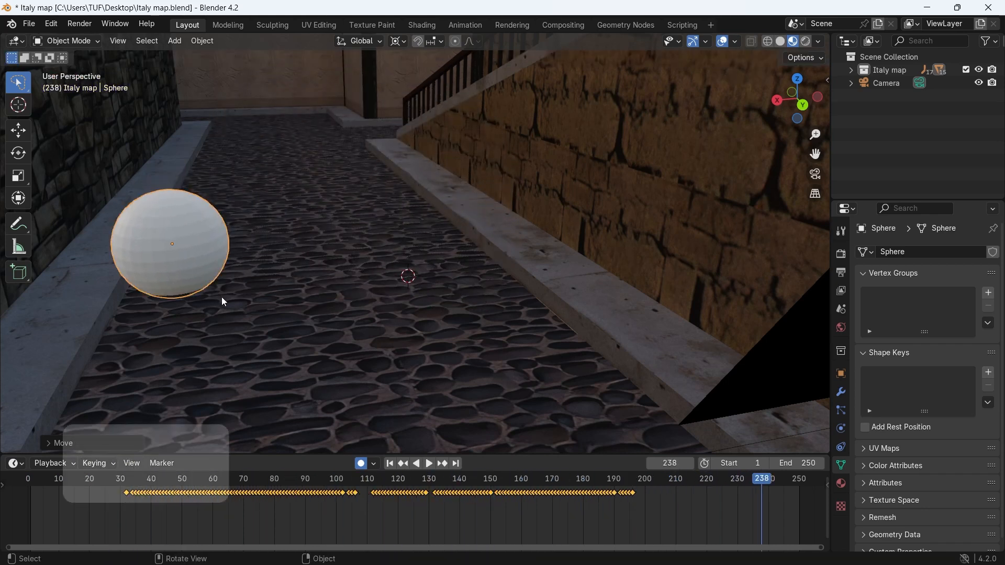
key(space)
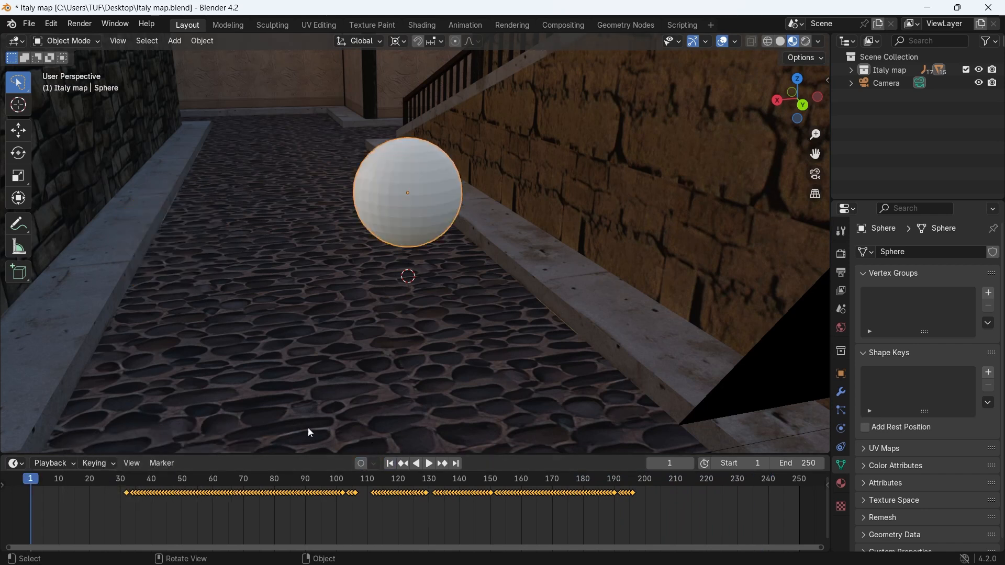
- Replay the recorded sphere motion, stop playback and delete the sphere
key(space)
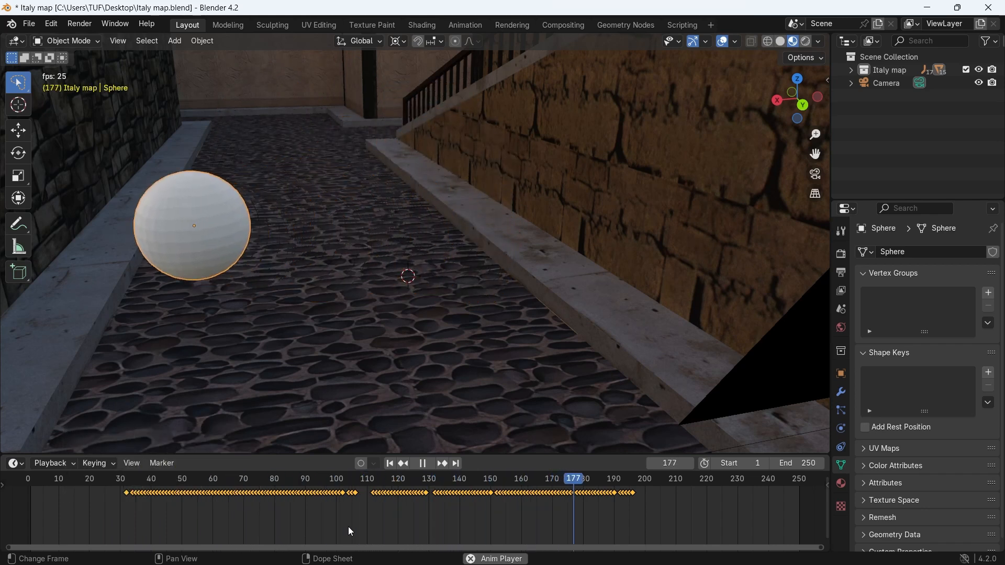
click(422, 463)
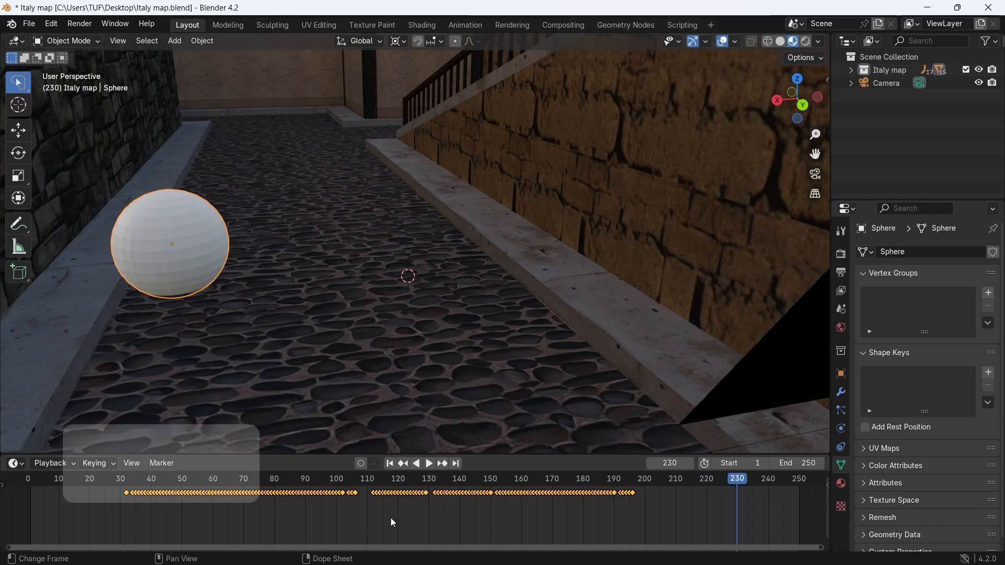
key(space)
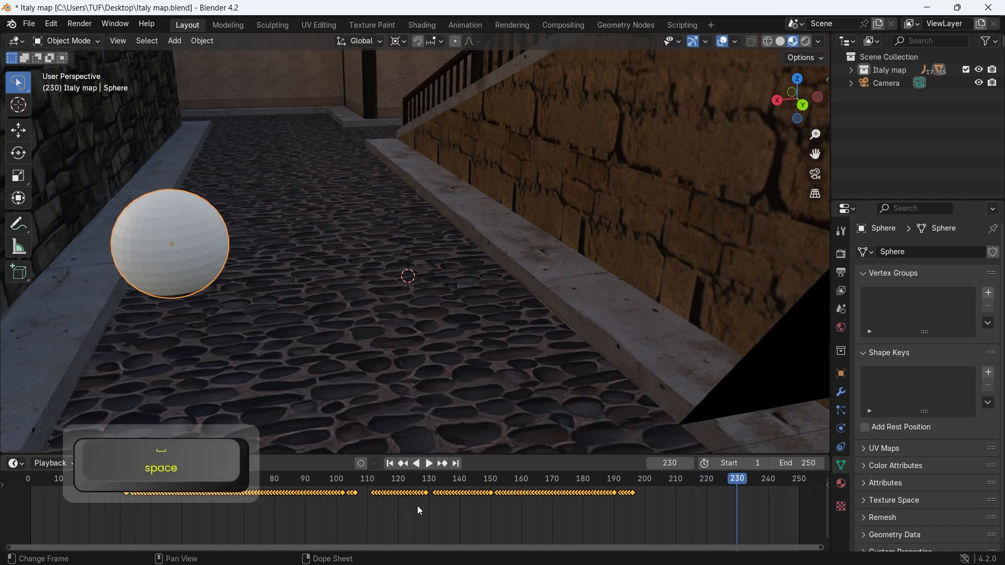
key(x)
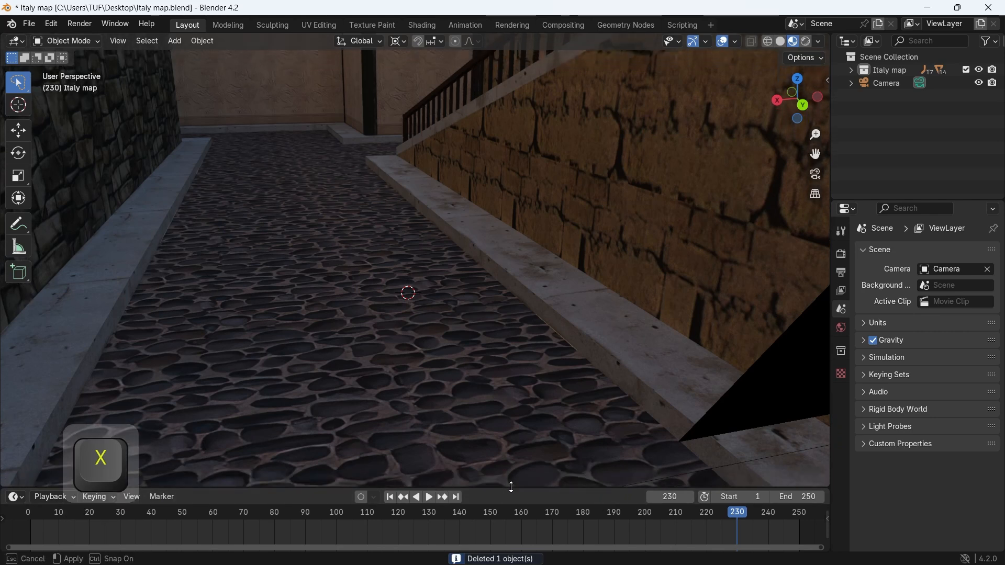
mouse_move(360, 505)
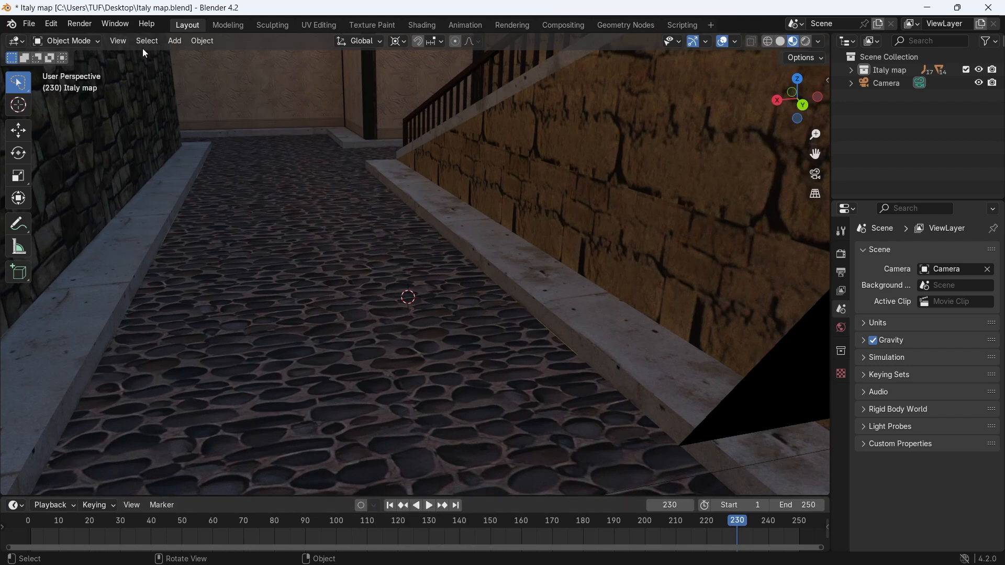
- Enter walk navigation and walk past the house, courtyard and narrow street
click(117, 41)
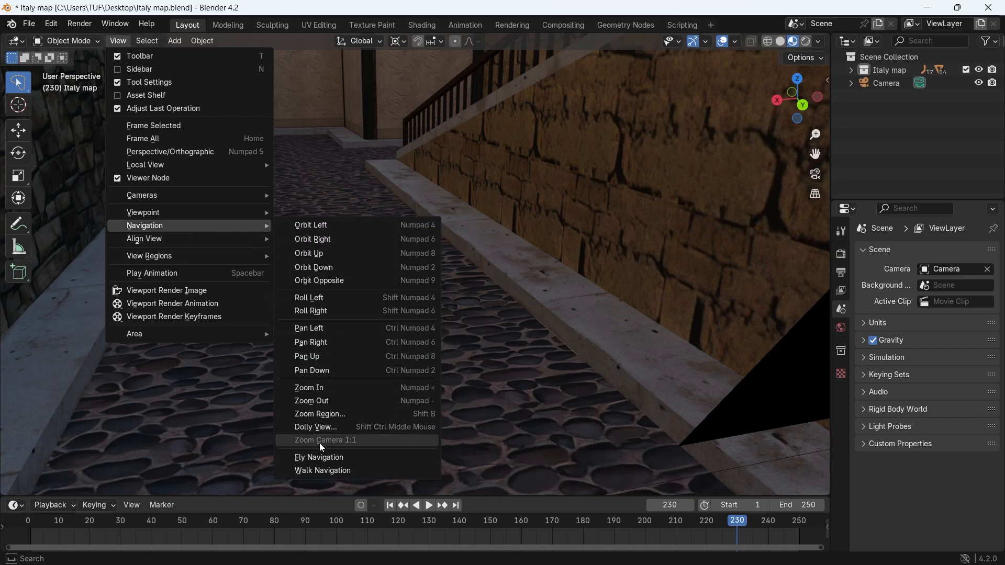
click(323, 471)
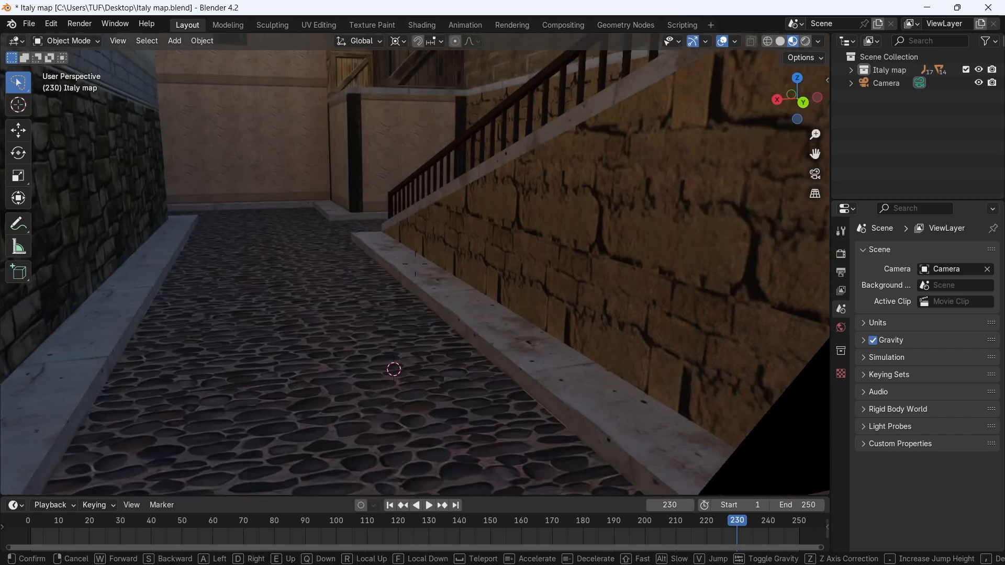
key(w)
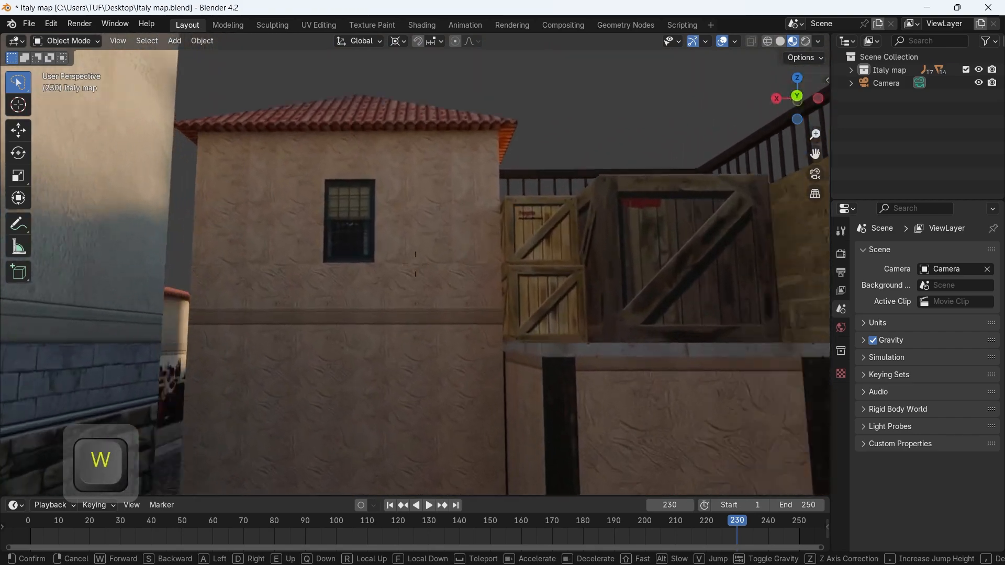
key(d)
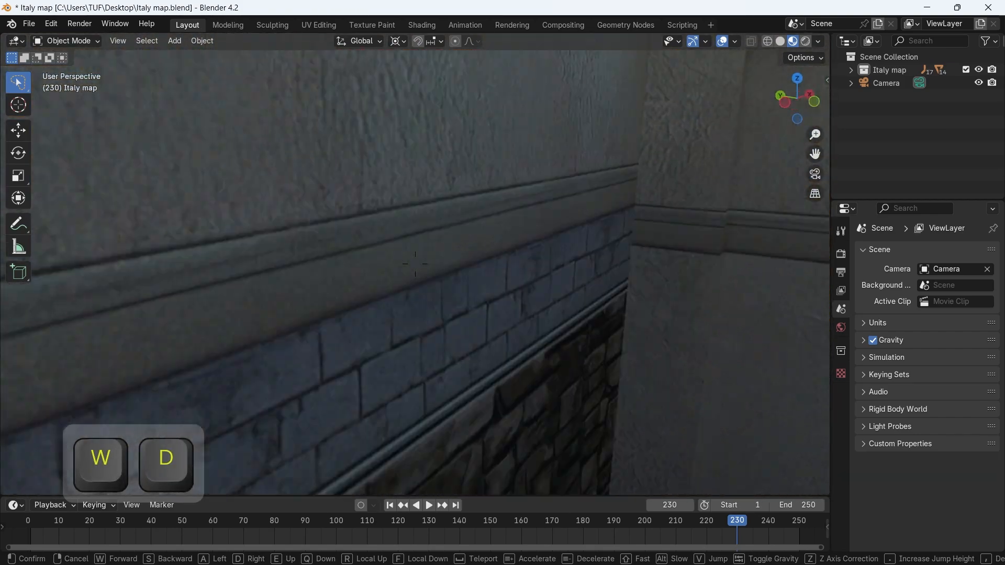
key(W)
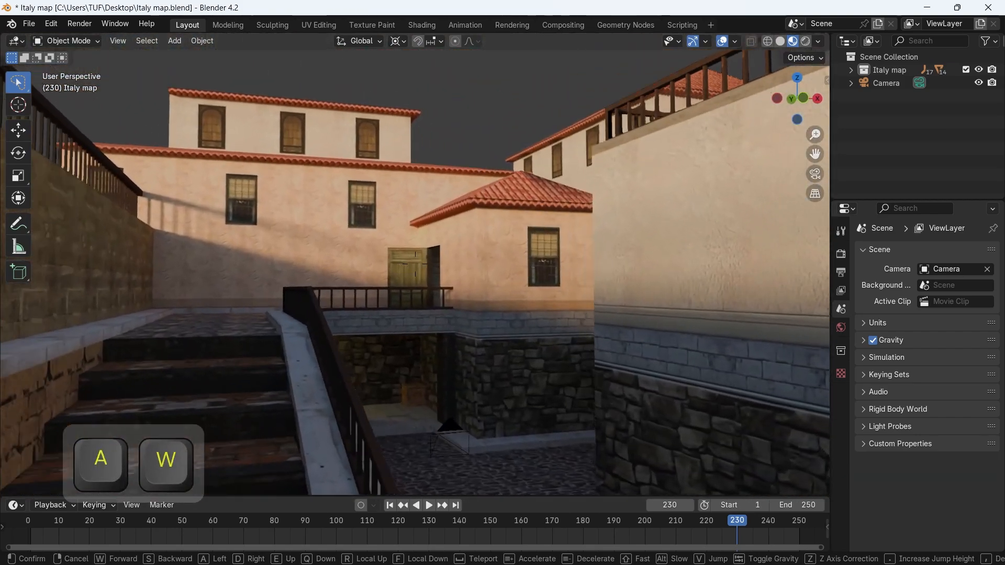
key(w)
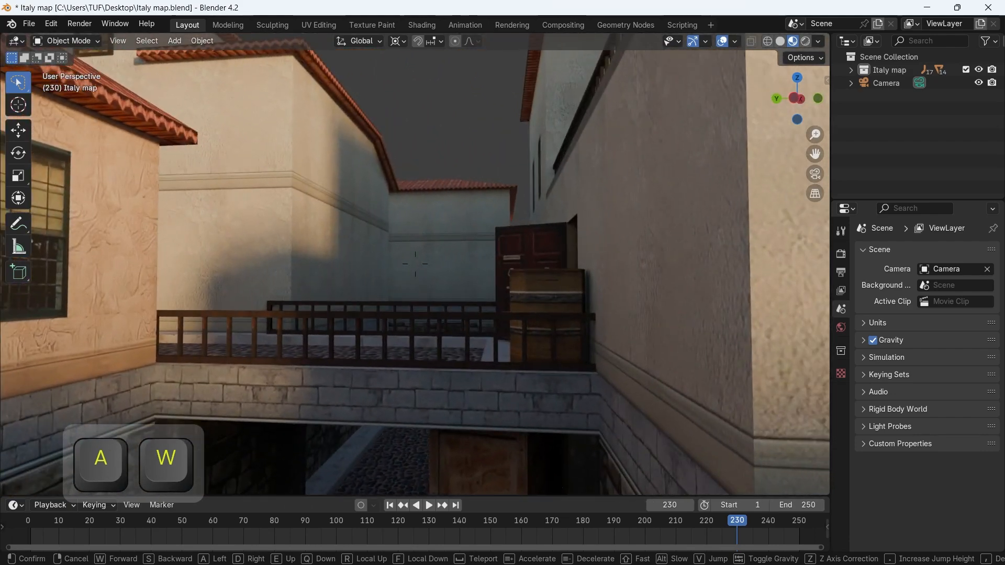
key(w)
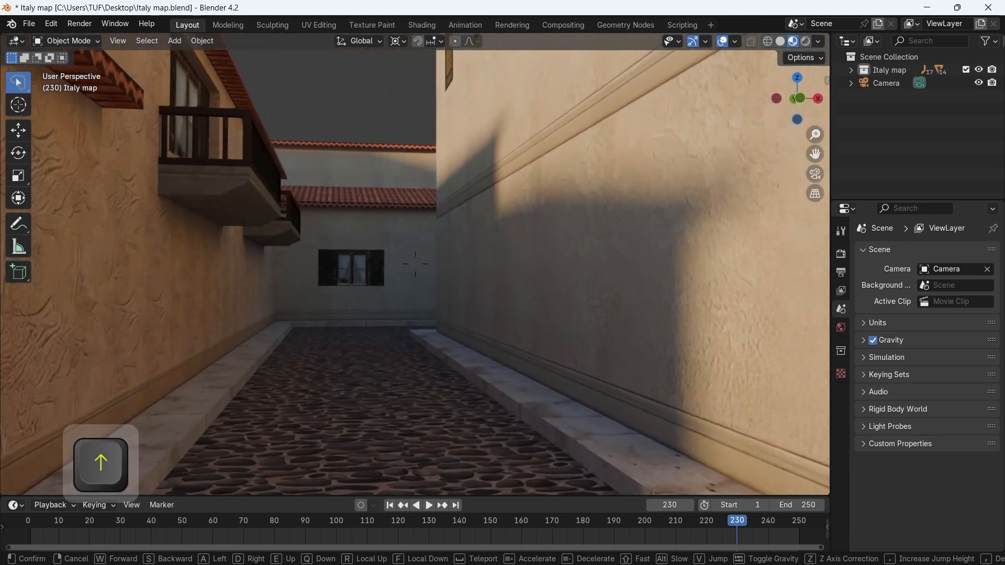
key(w)
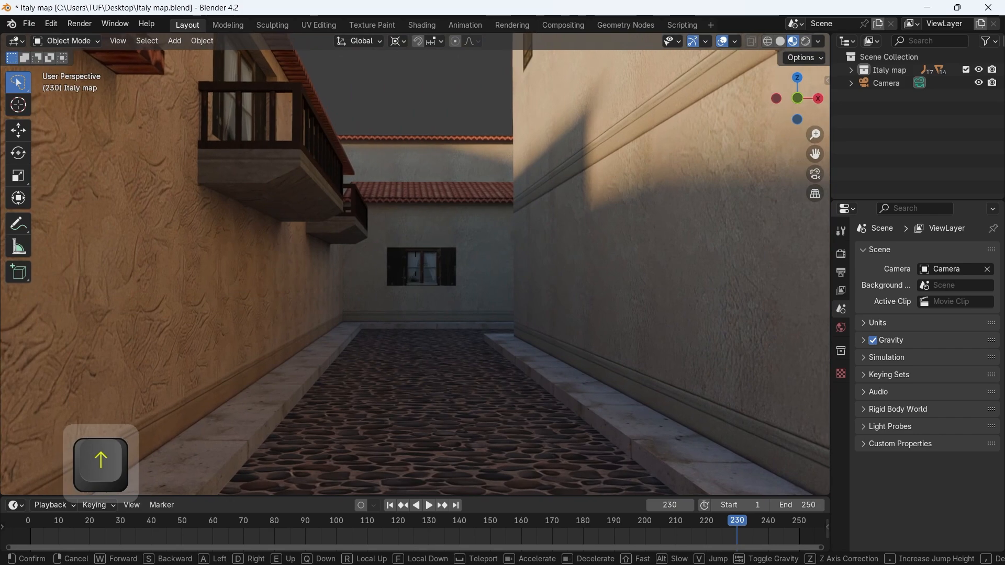
- Walk through the furnished room and dark room, jump, then exit walk mode
key(g)
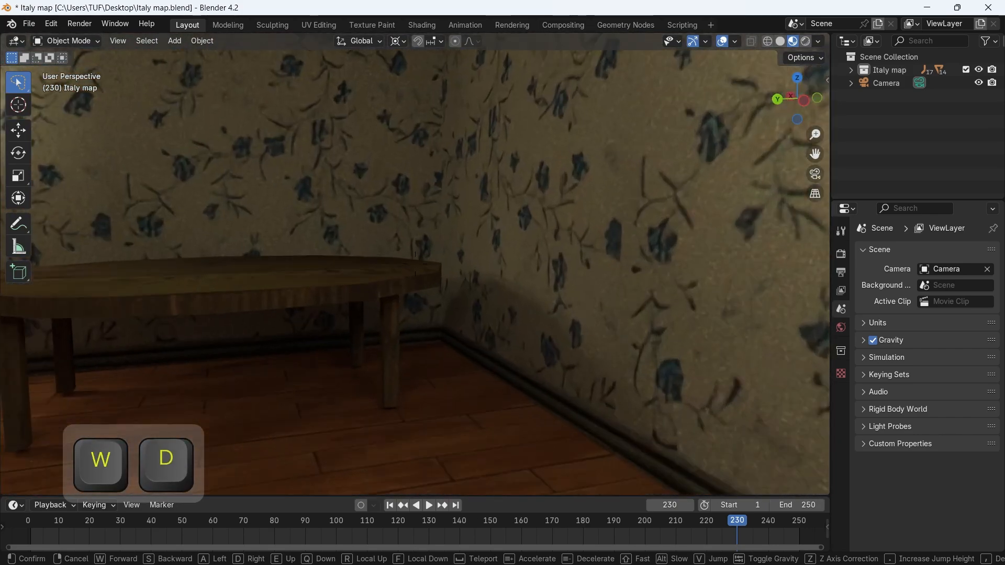
key(W)
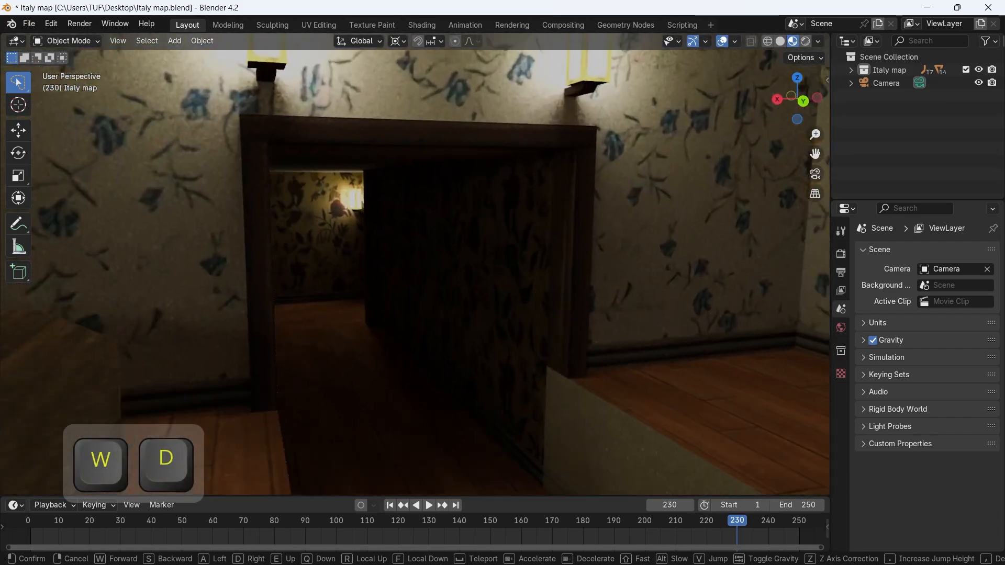
key(w)
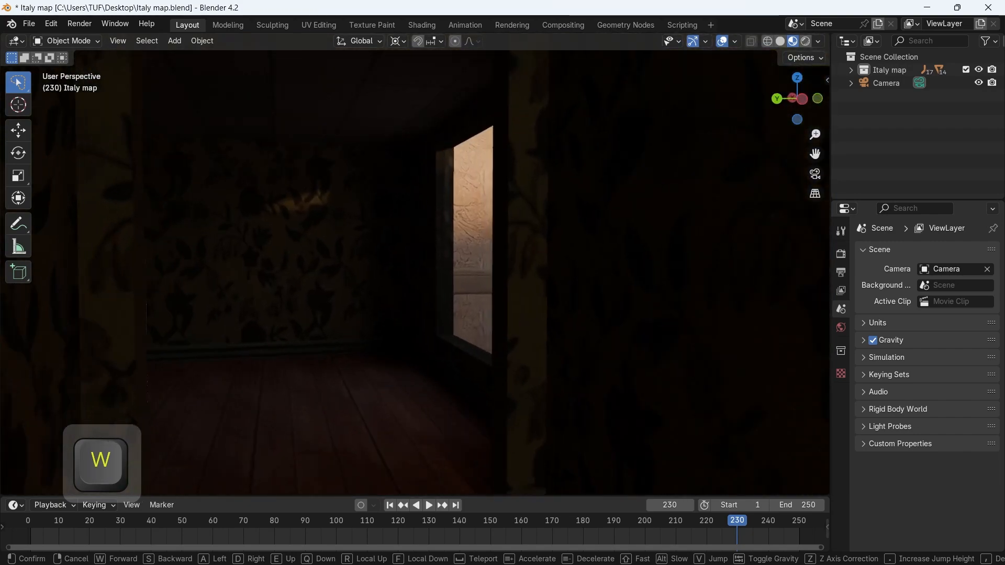
key(w)
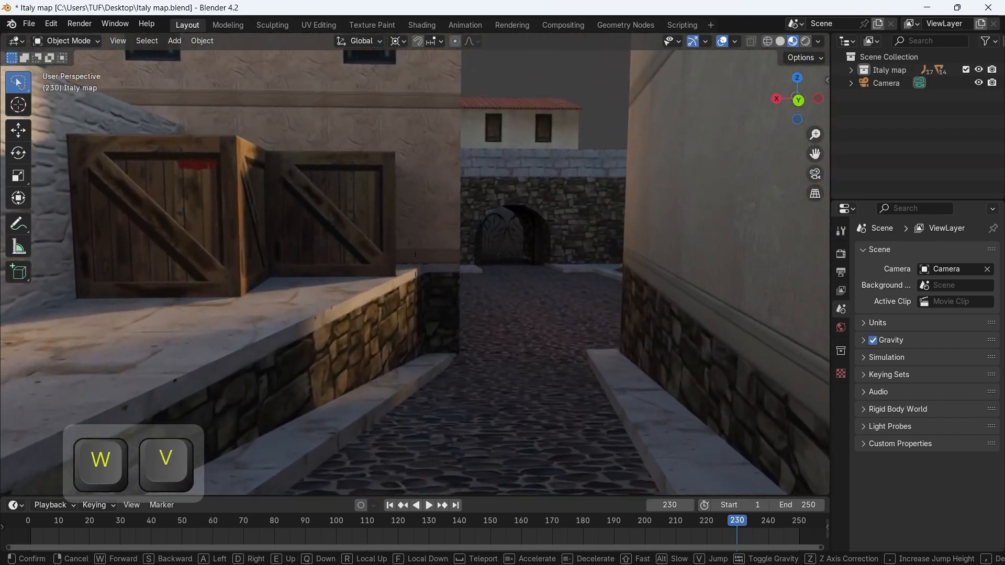
key(w)
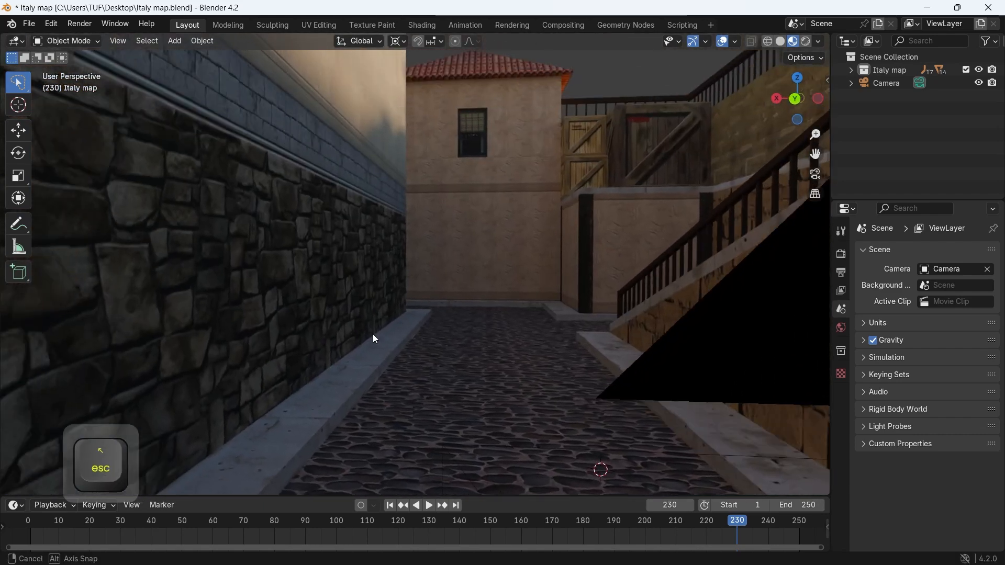
- Enable walk gravity with 2.2 m view height and 3 m jump height, then save preferences
drag(374, 339, 415, 348)
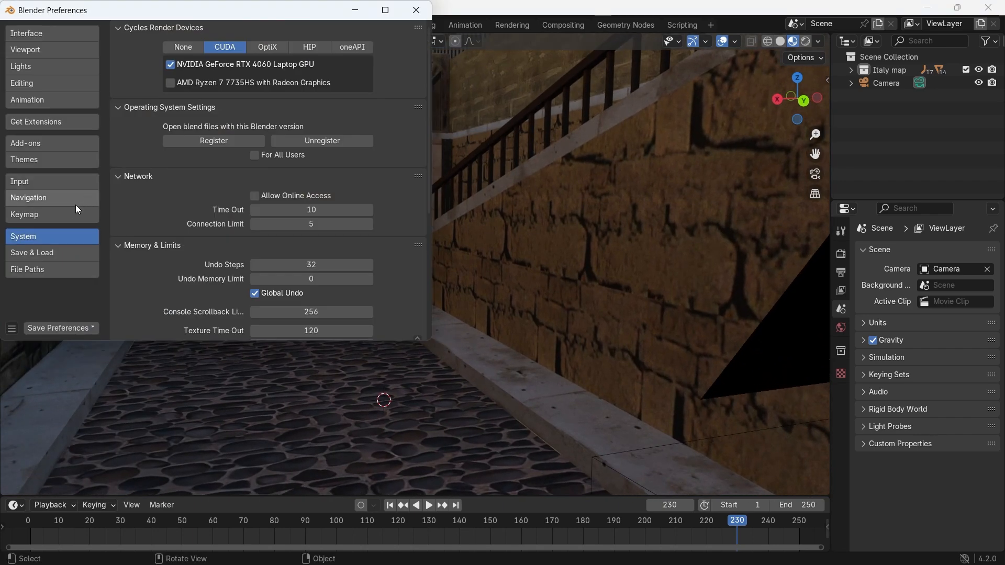
click(29, 197)
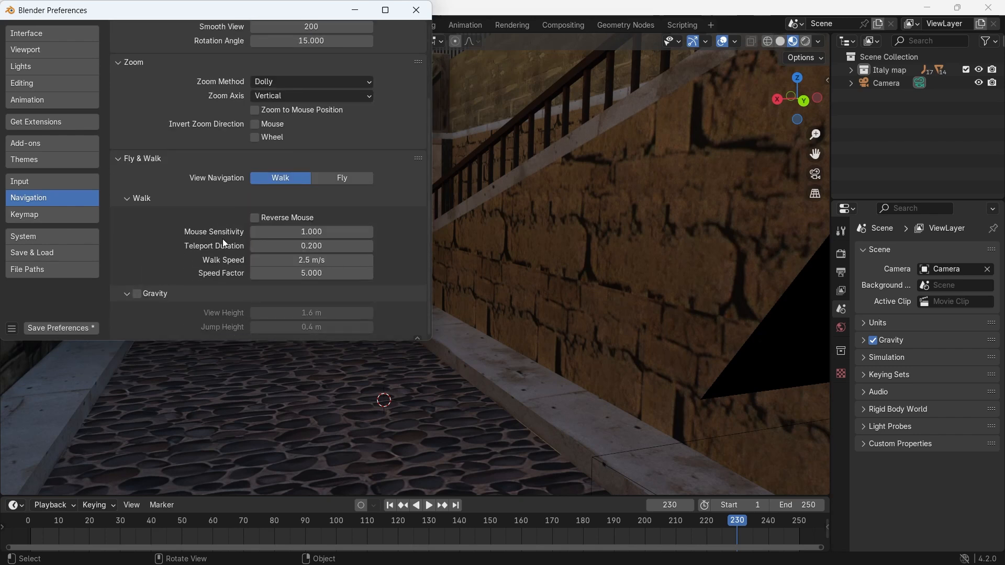
click(136, 294)
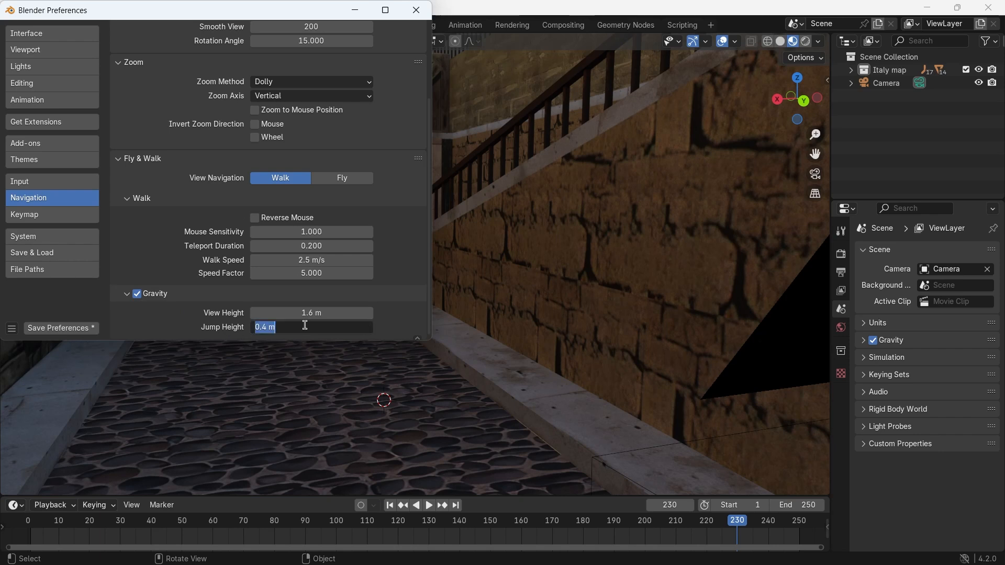
key(enter)
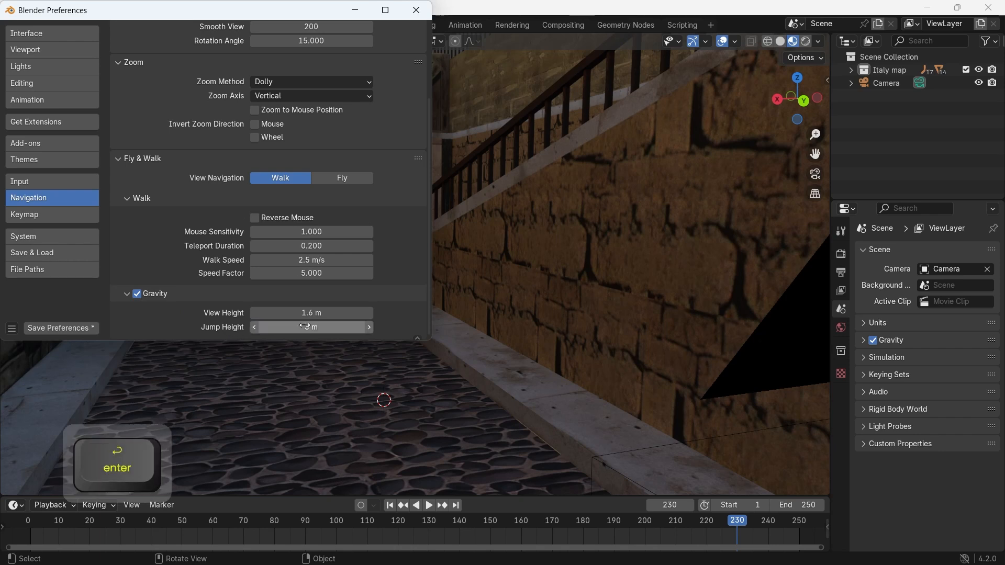
click(311, 313)
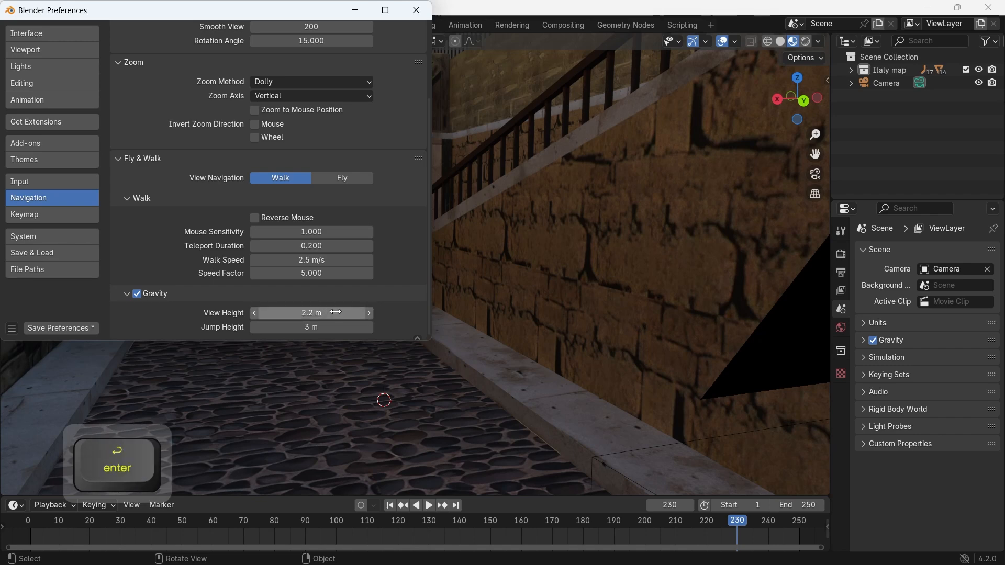
click(60, 328)
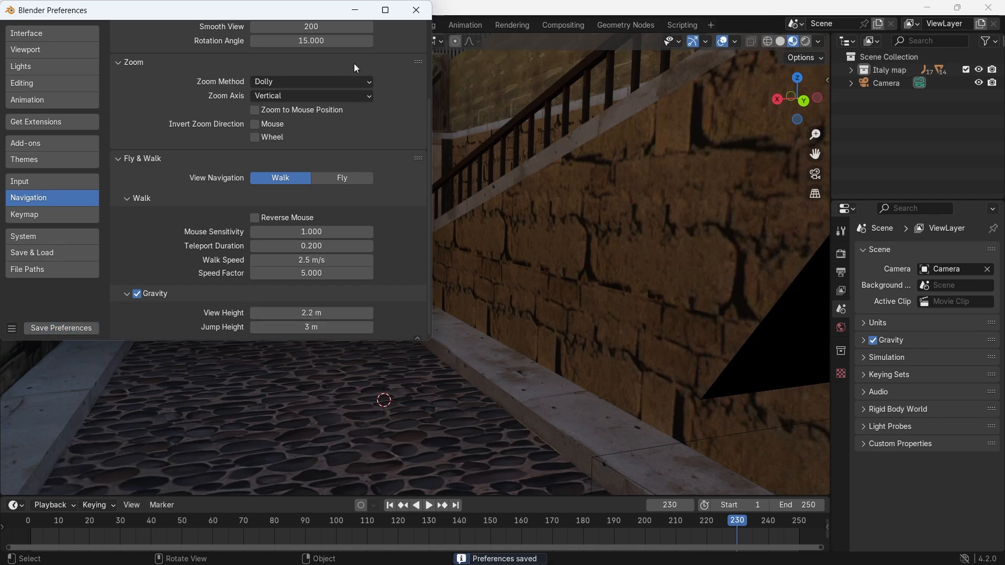
click(118, 40)
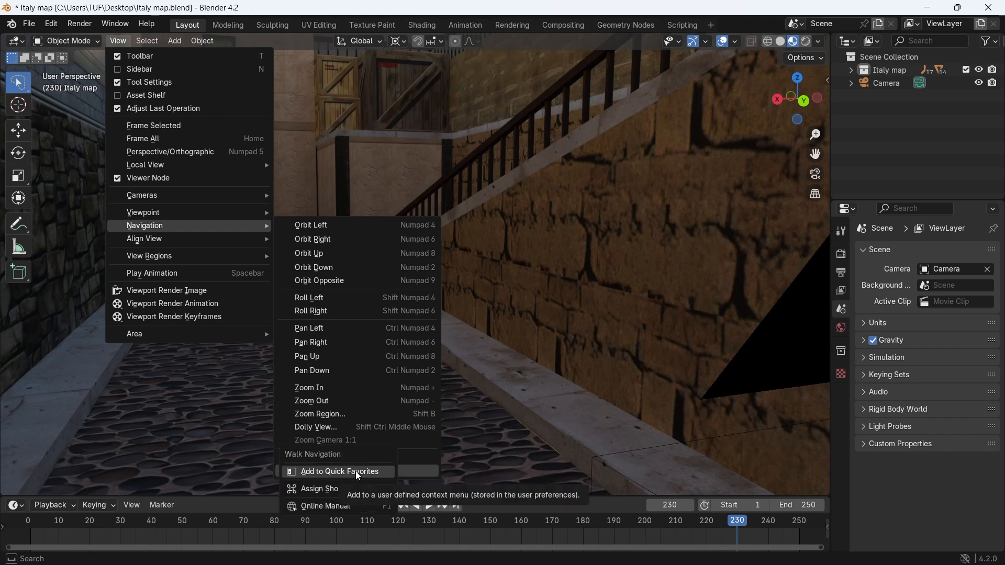
- Assign Shift+F as the Walk Navigation shortcut
click(331, 489)
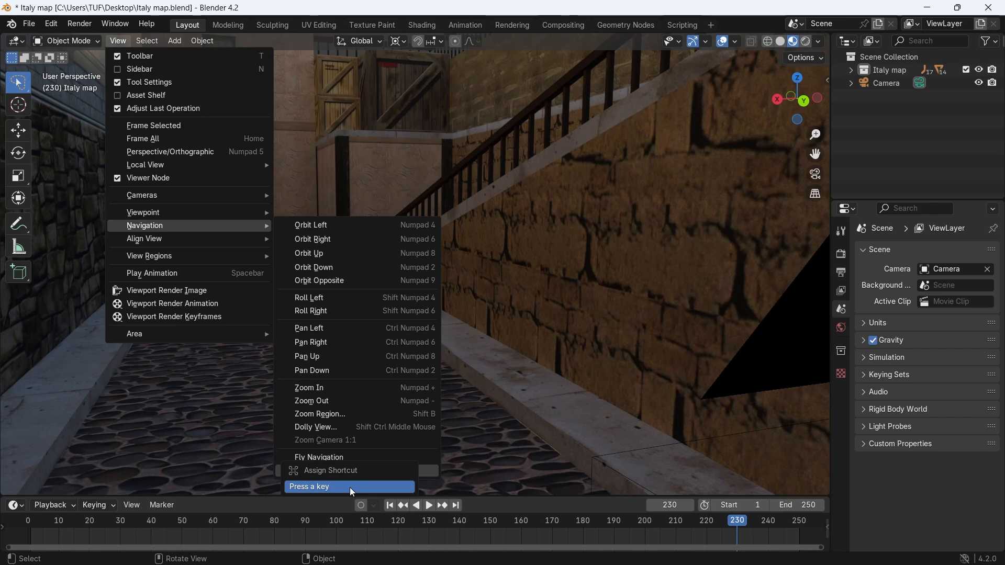
key(shift+f)
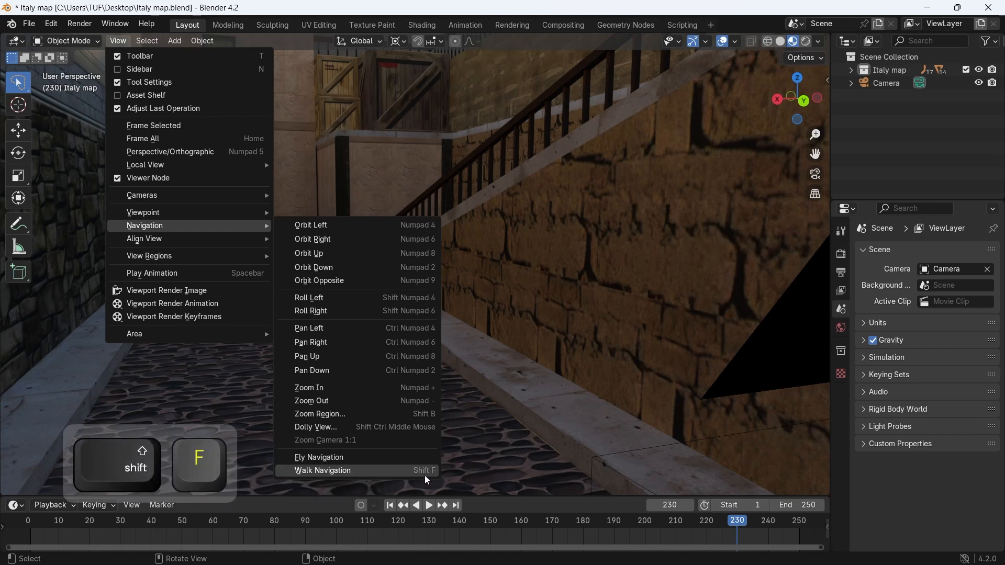
right_click(322, 471)
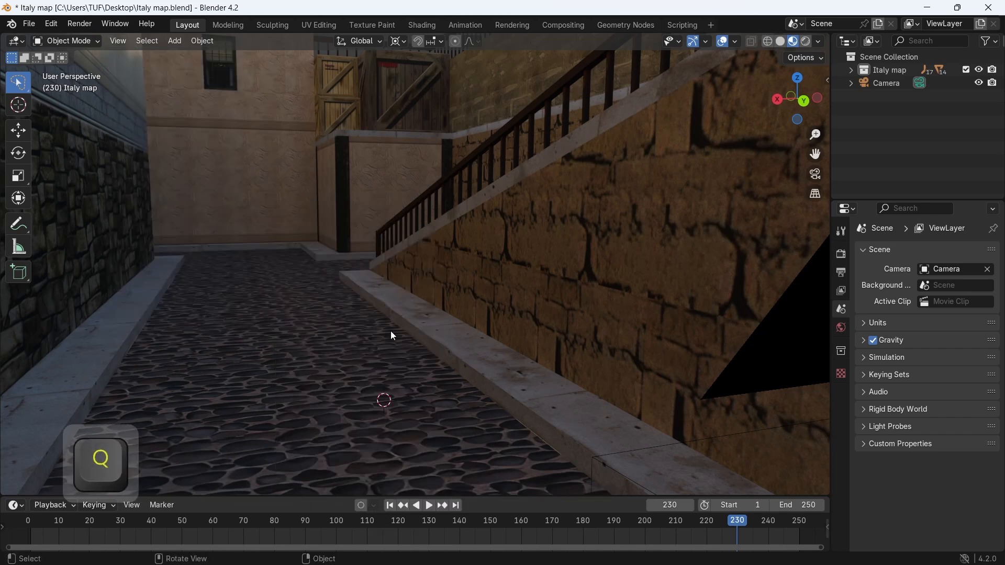
- Use Shift+F to walk down the cobbled alley toward the house
key(shift+f)
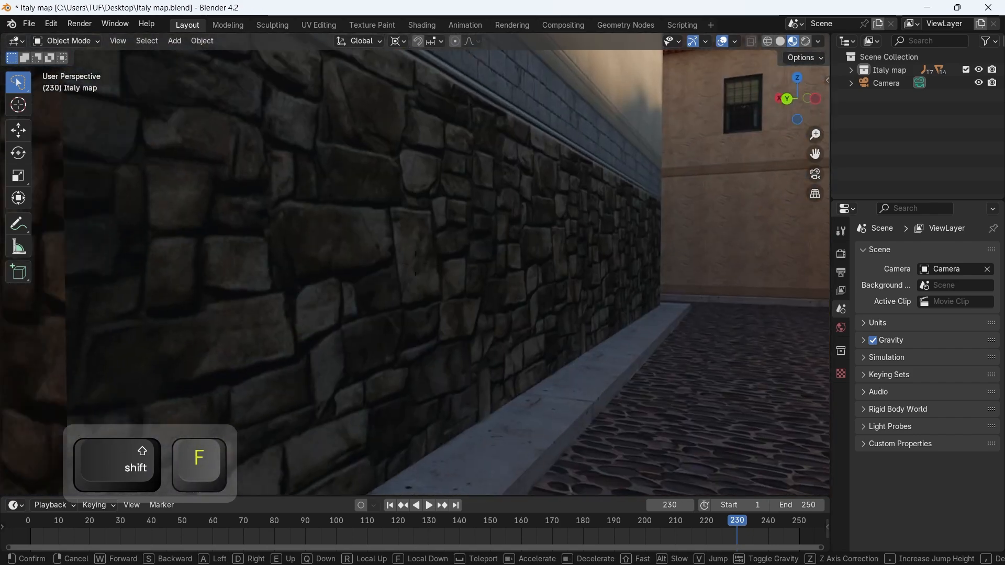
key(w)
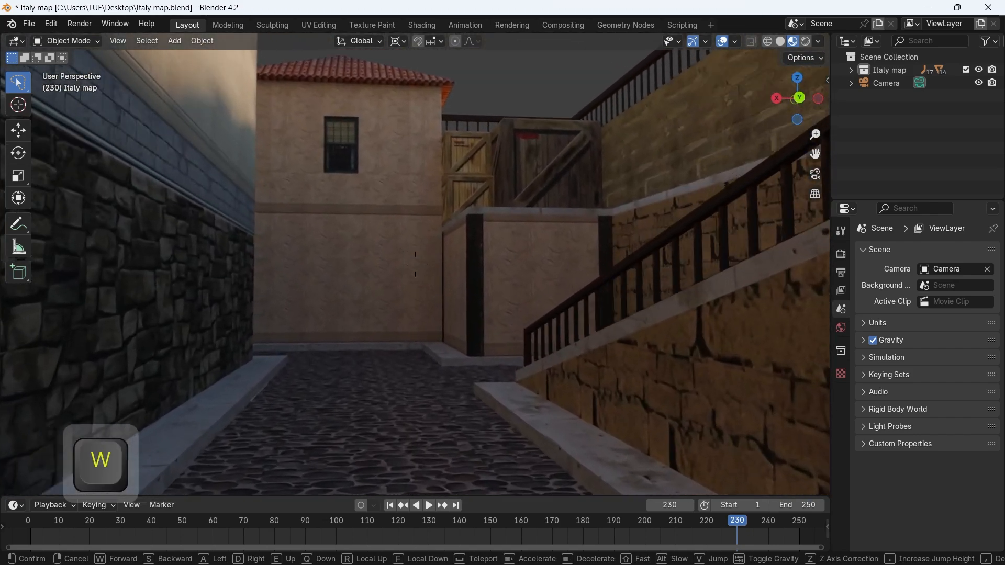
key(v)
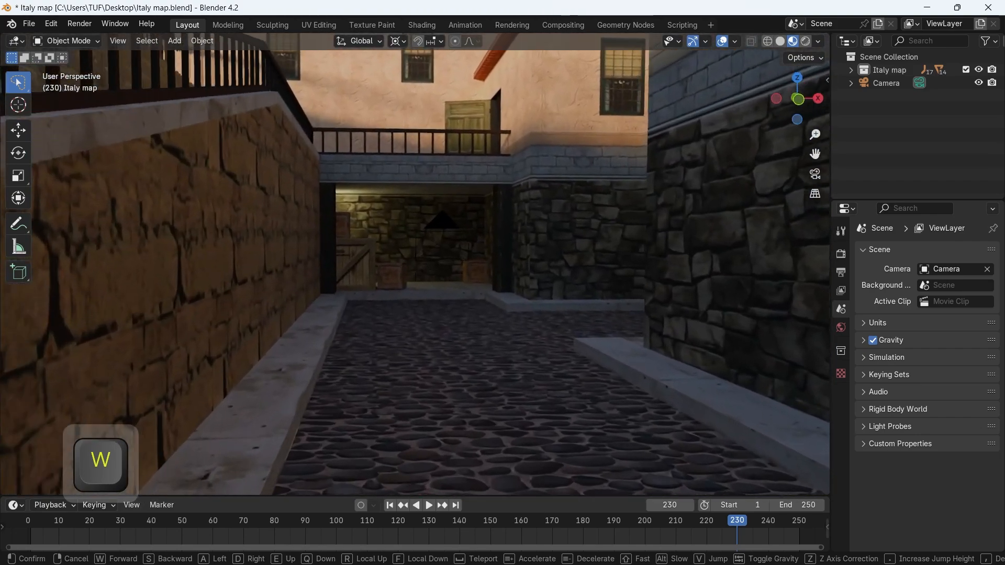
key(w)
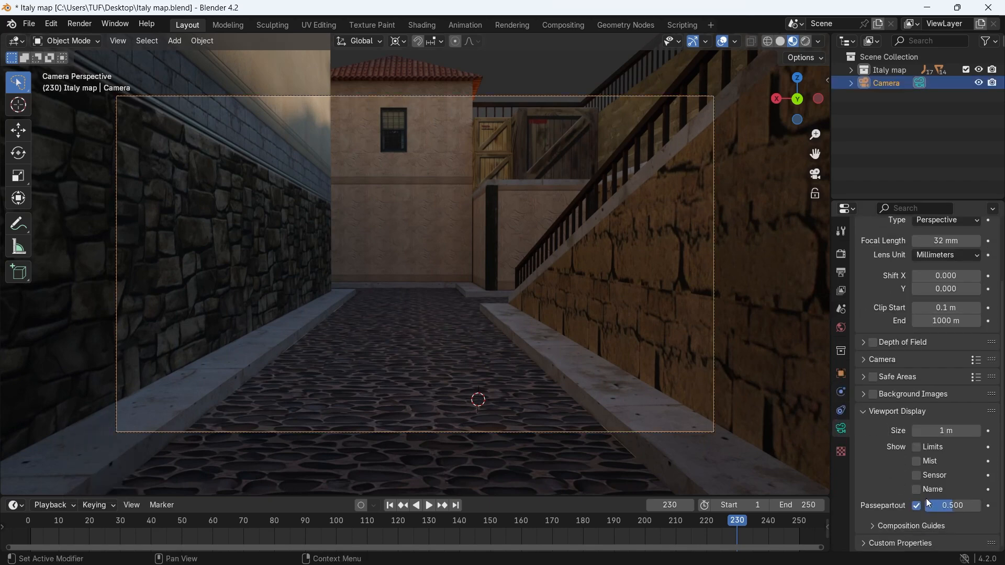
- Set passepartout to about 0.91, return to frame 1 and enable Auto Keying
drag(954, 505, 936, 505)
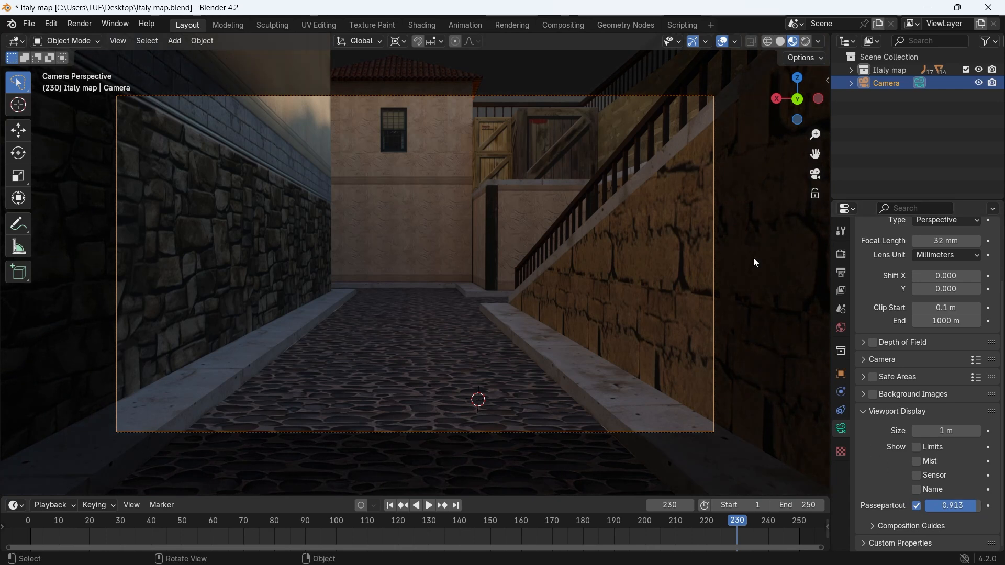
mouse_move(715, 288)
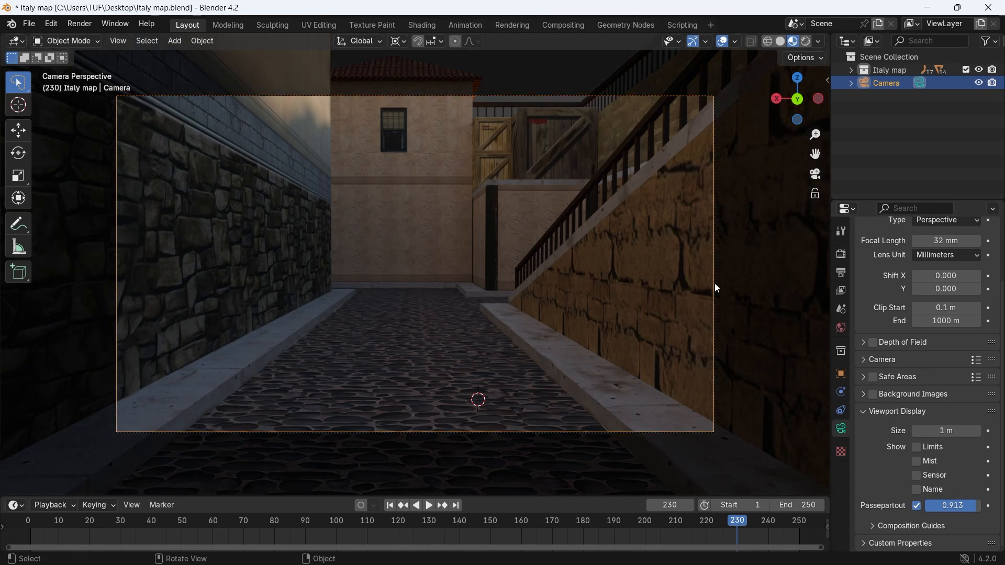
double_click(945, 240)
text(26)
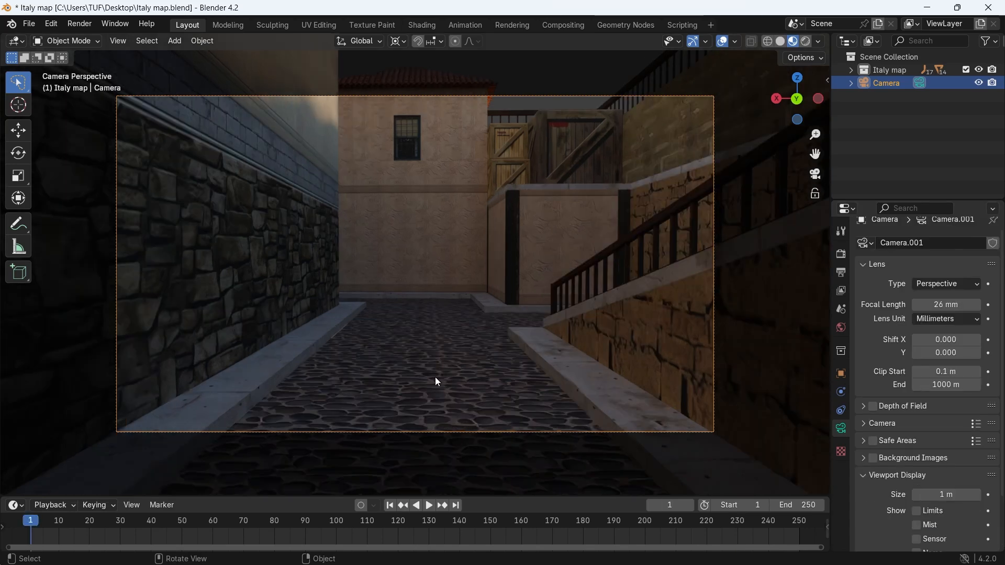
mouse_move(808, 505)
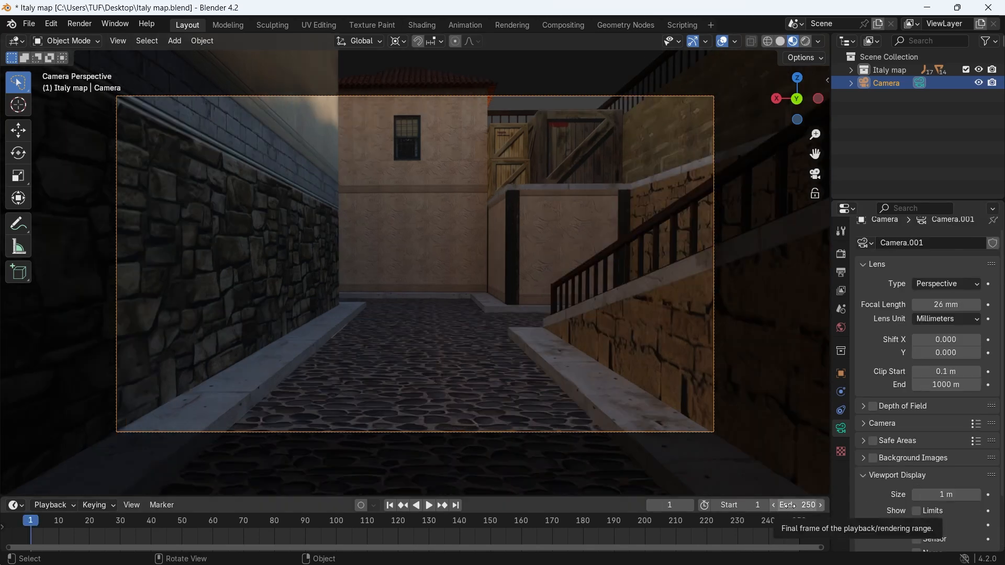
click(360, 505)
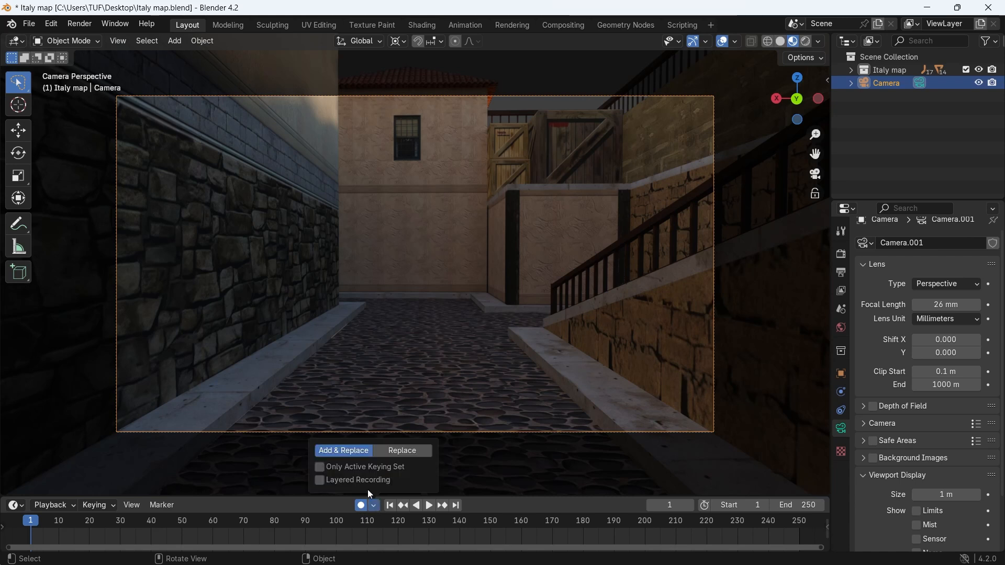
mouse_move(356, 461)
text(300)
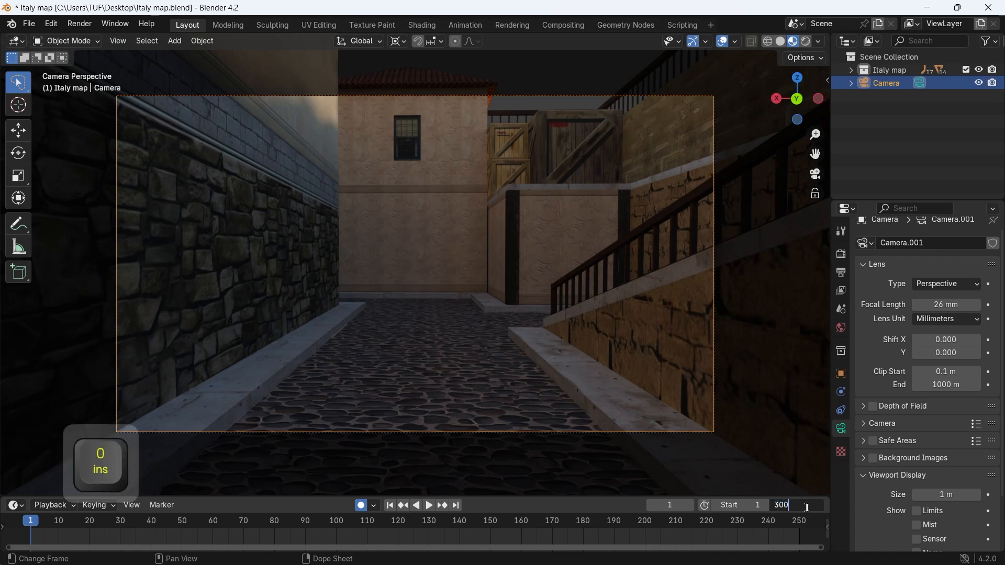
- Confirm end frame 3000 and start animation playback
key(enter)
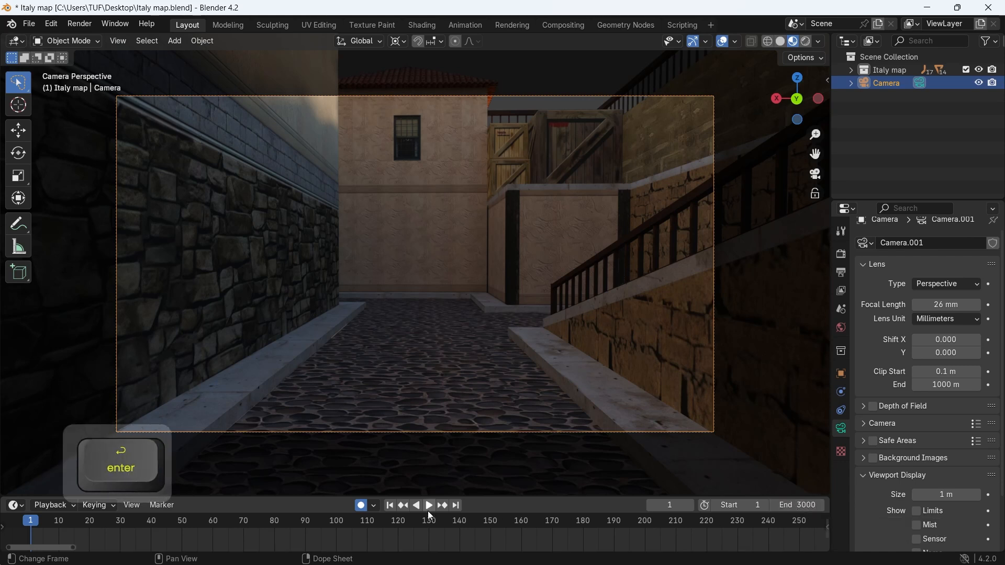
mouse_move(428, 506)
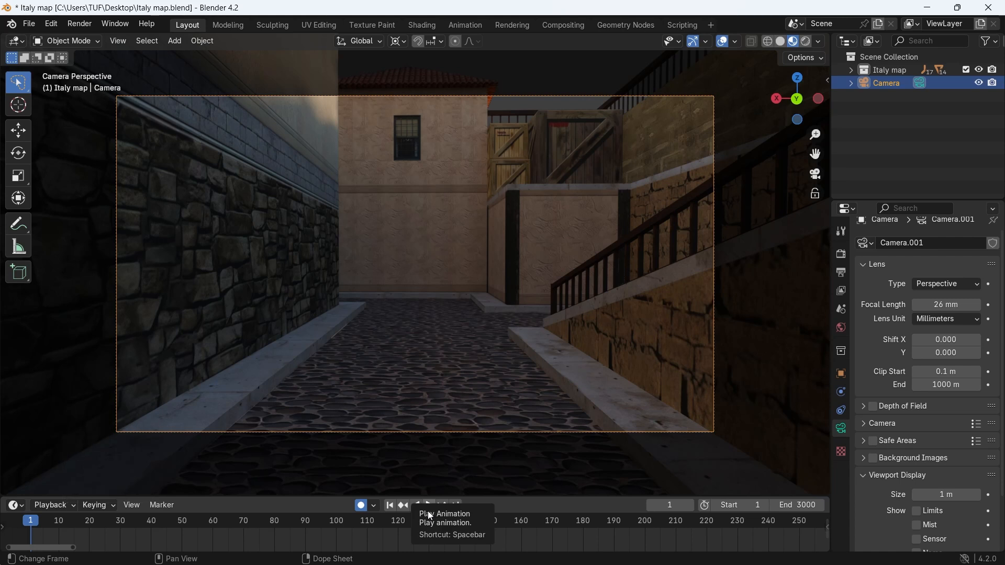
click(429, 505)
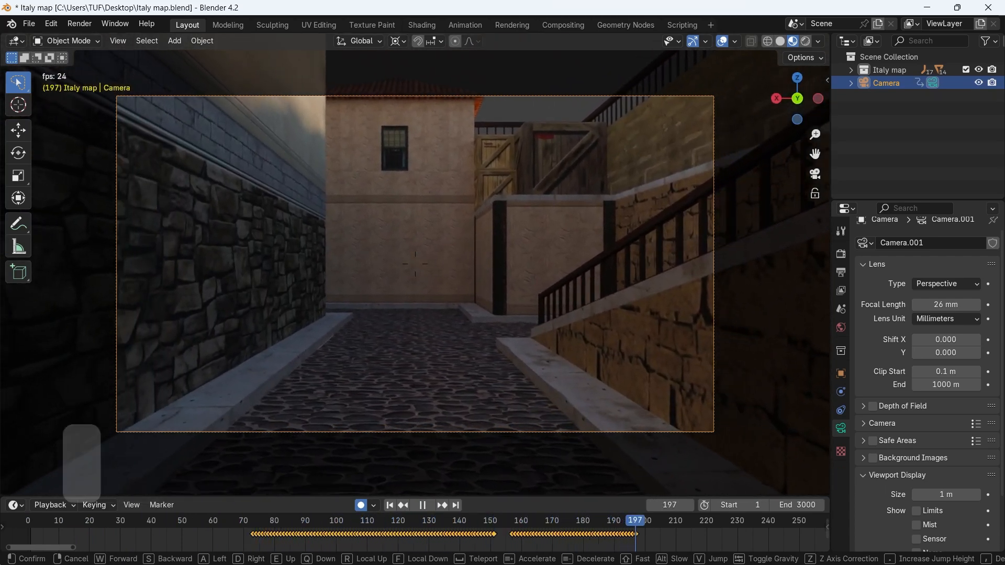
- Record the camera walking the alley, jumping up stairs and entering the cellar
key(W)
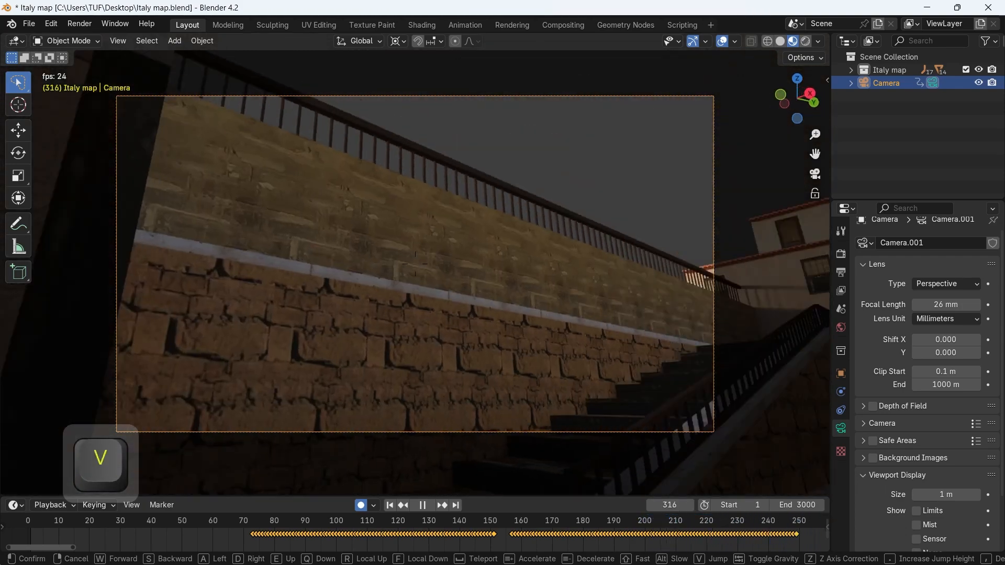
key(w)
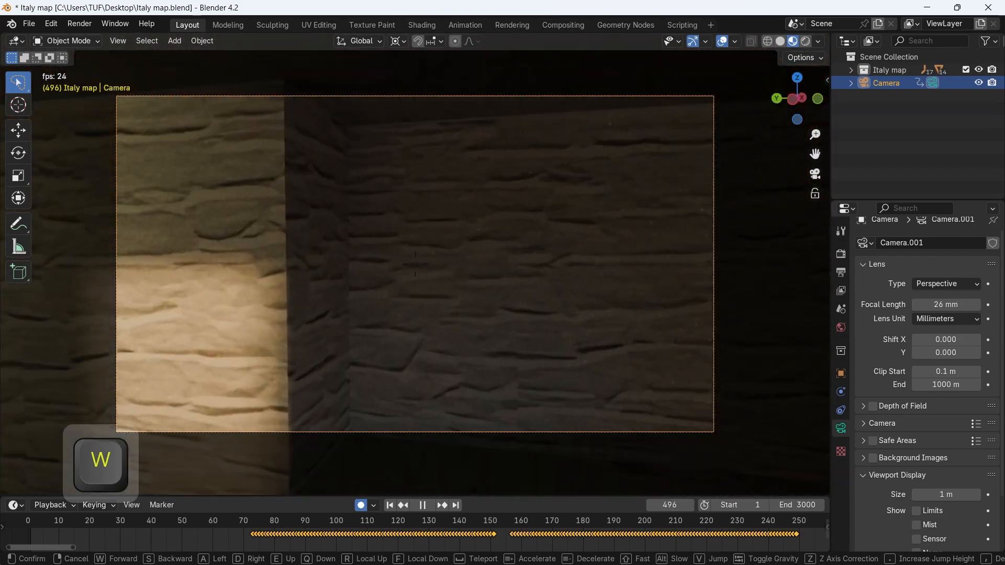
key(W)
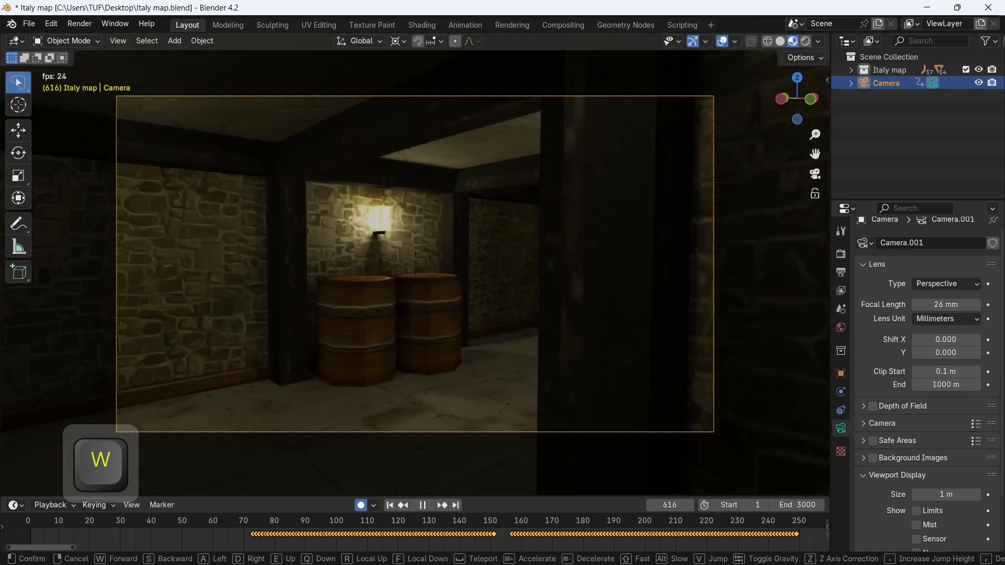
key(w)
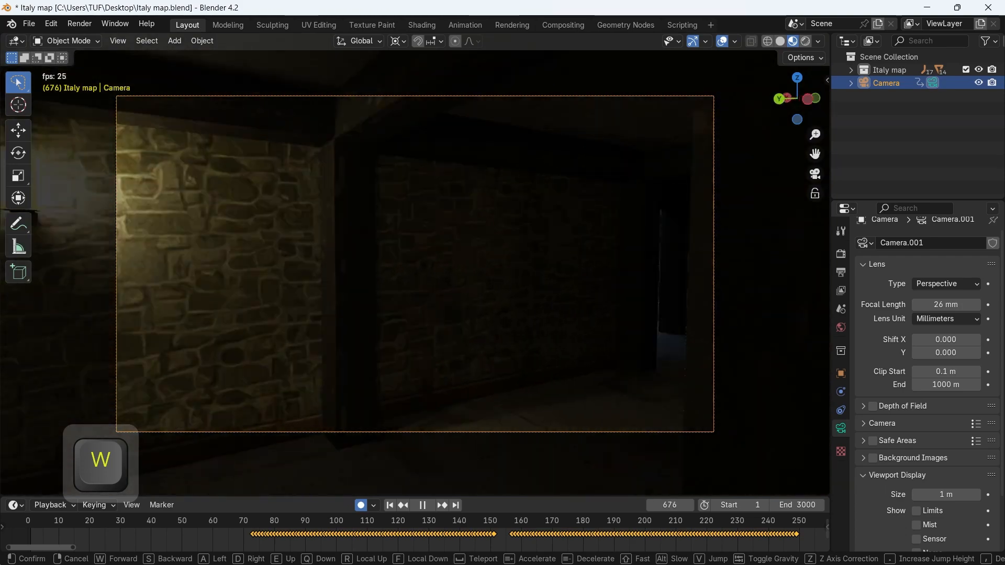
- Record the camera climbing the stairway, passing the crates and reaching the market stall
key(w)
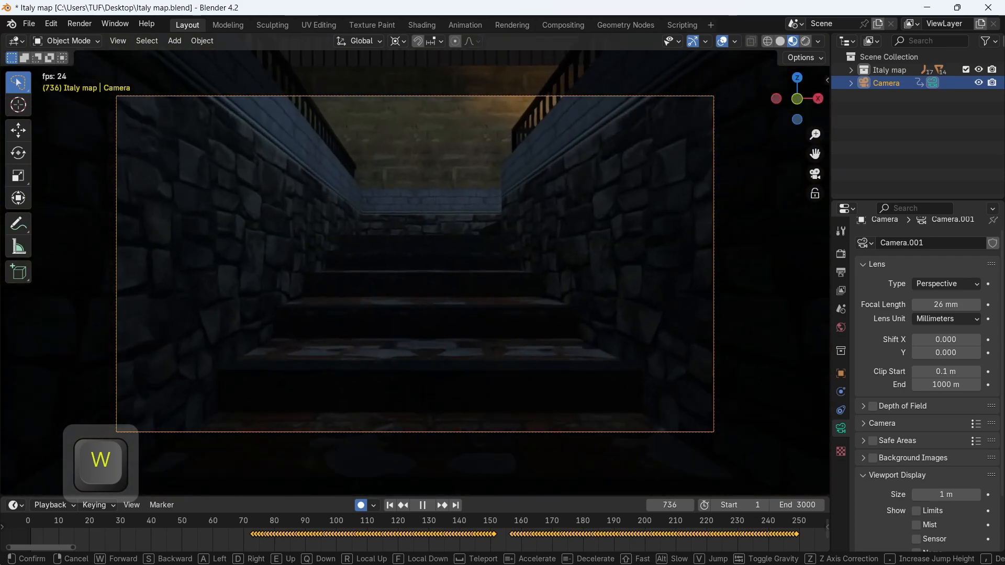
key(w)
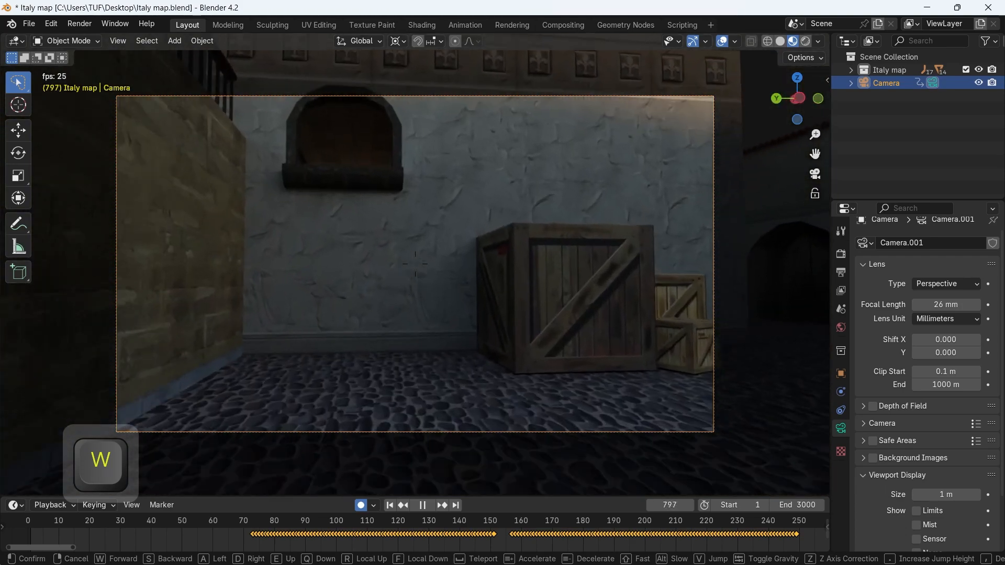
key(v)
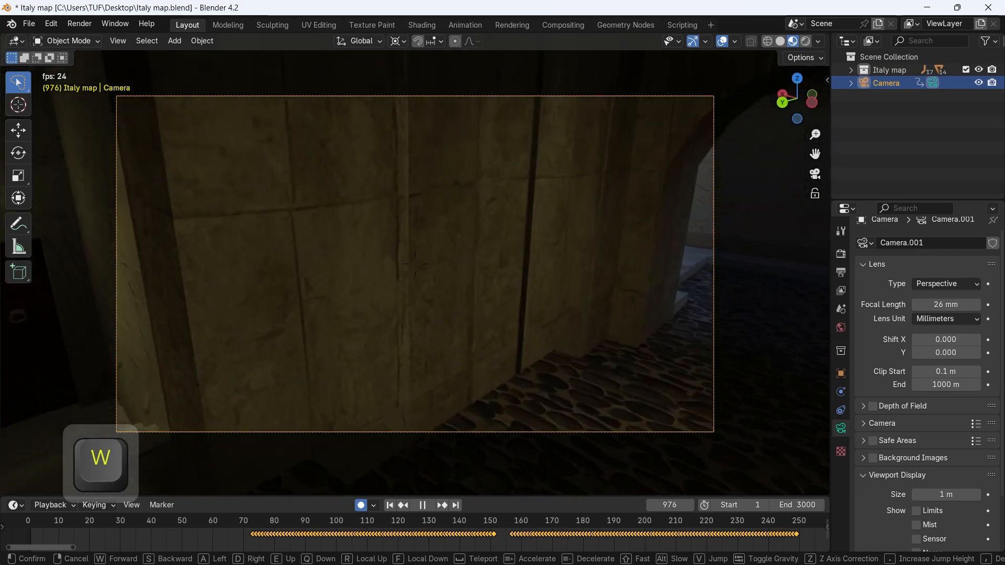
key(w)
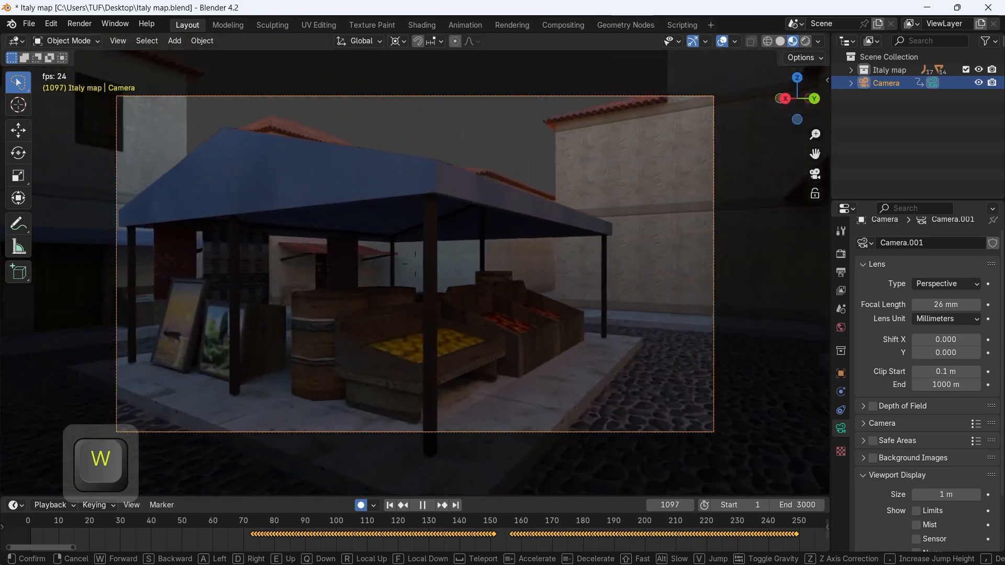
key(W)
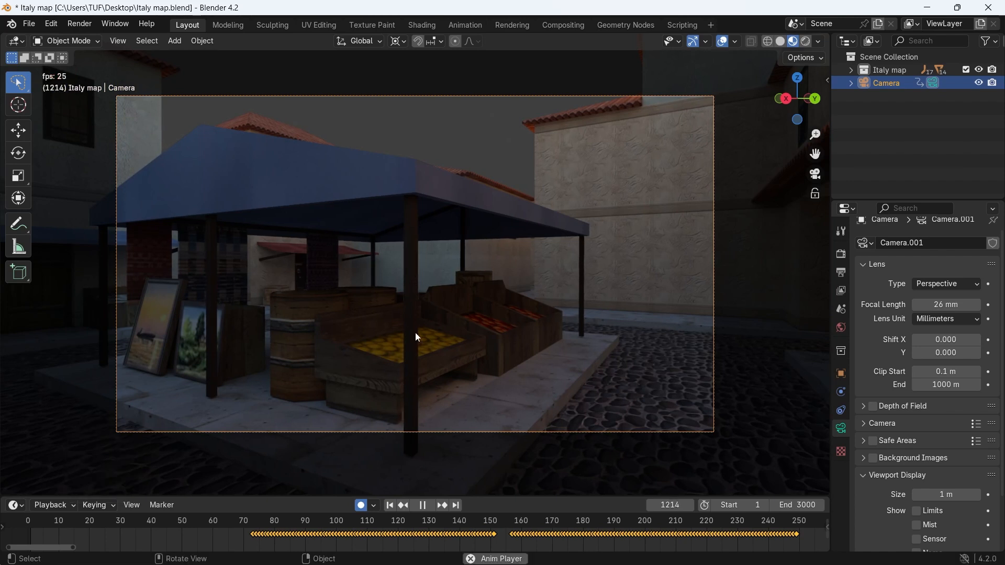
- Stop recording at frame 1215 and move the selected camera keyframes
key(space)
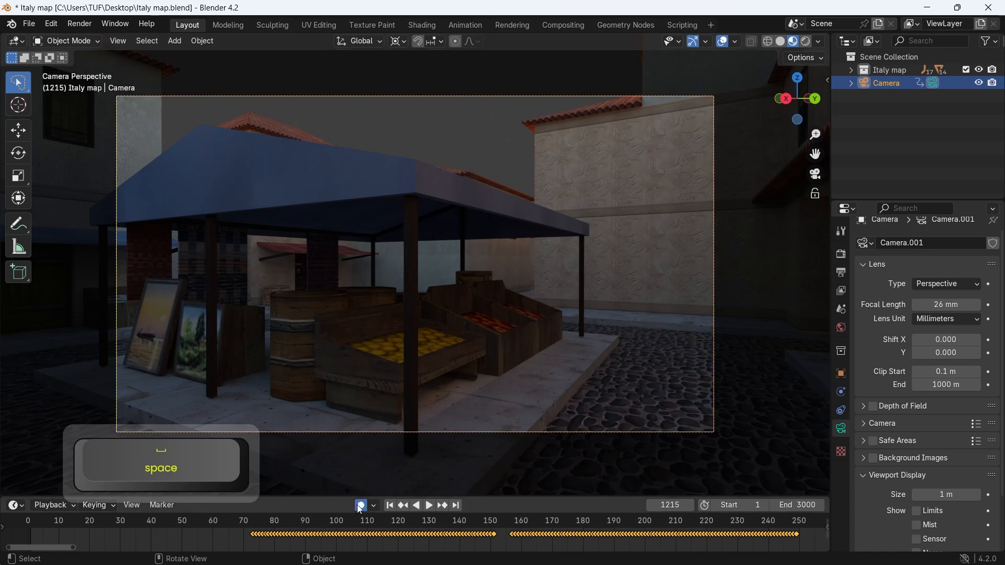
key(space)
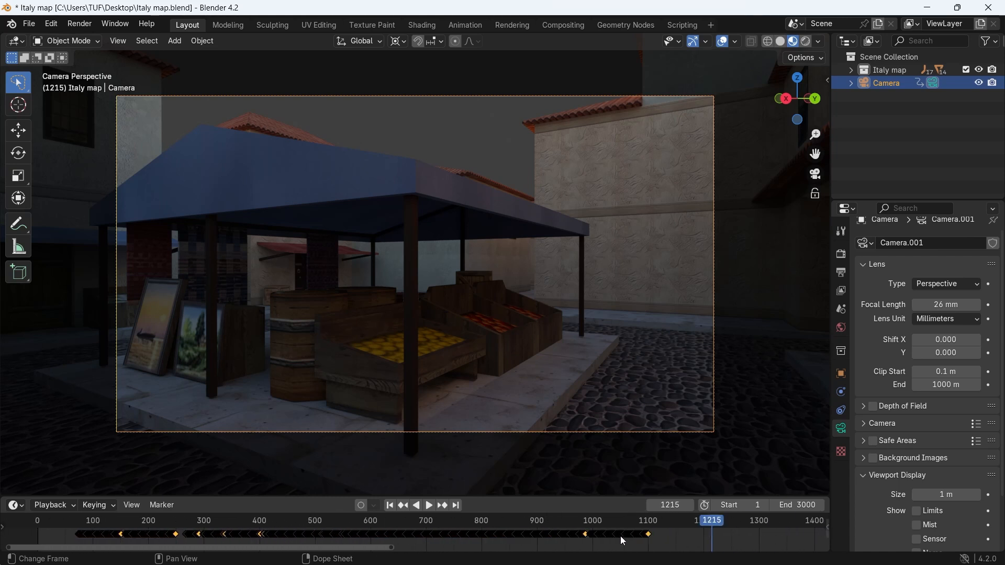
mouse_move(665, 540)
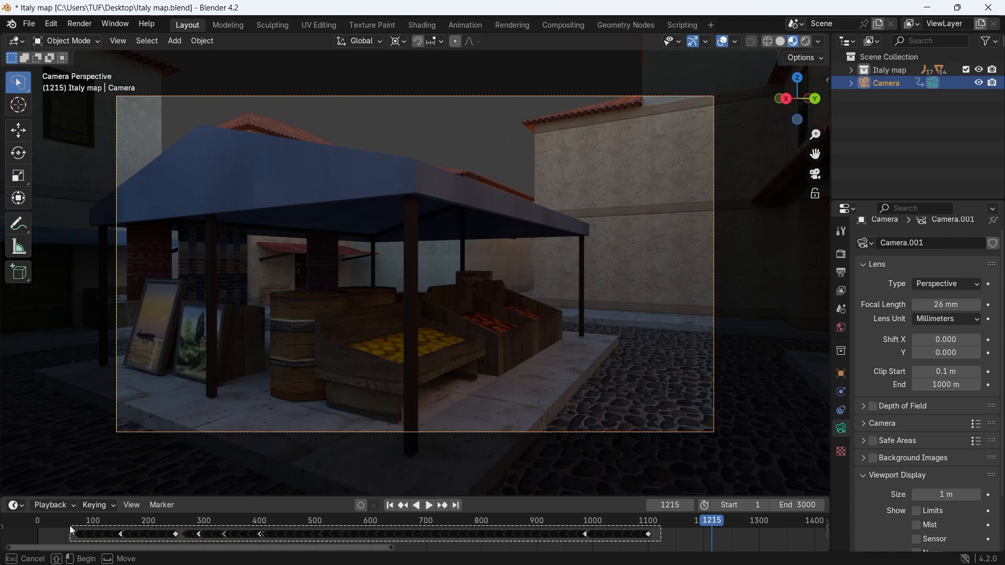
key(g)
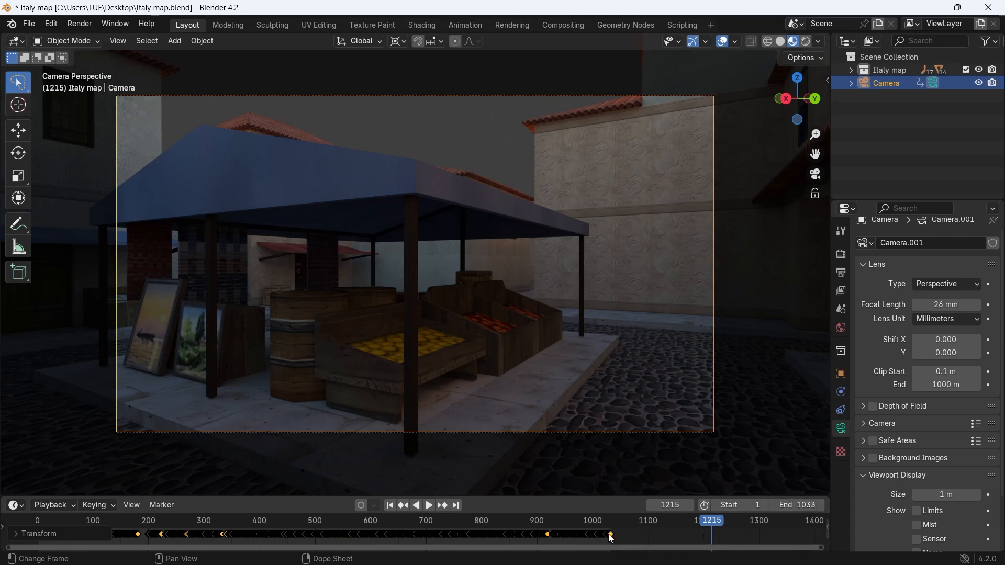
- Set end frame to 1033, select all camera keys and rewind to frame 1
key(g)
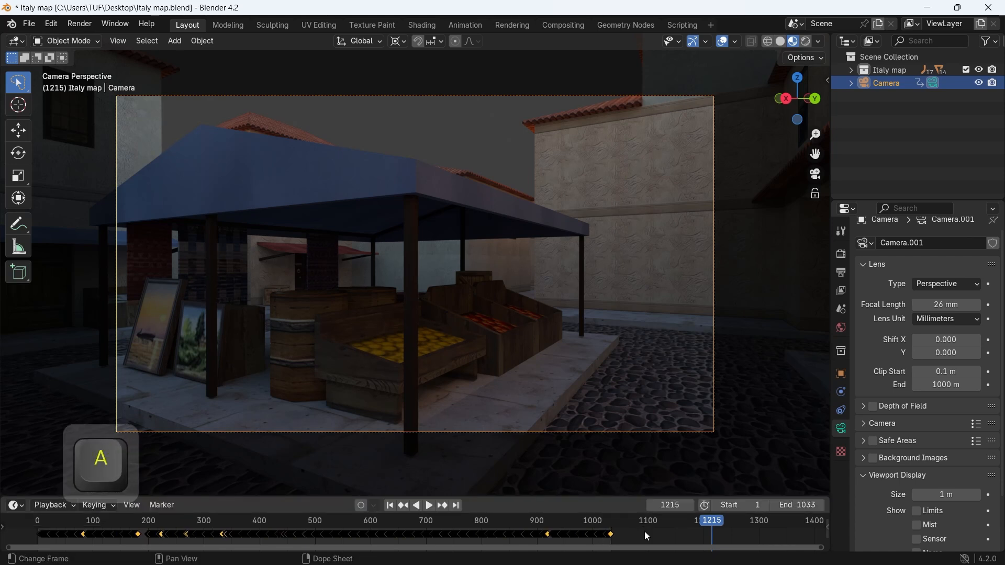
key(g)
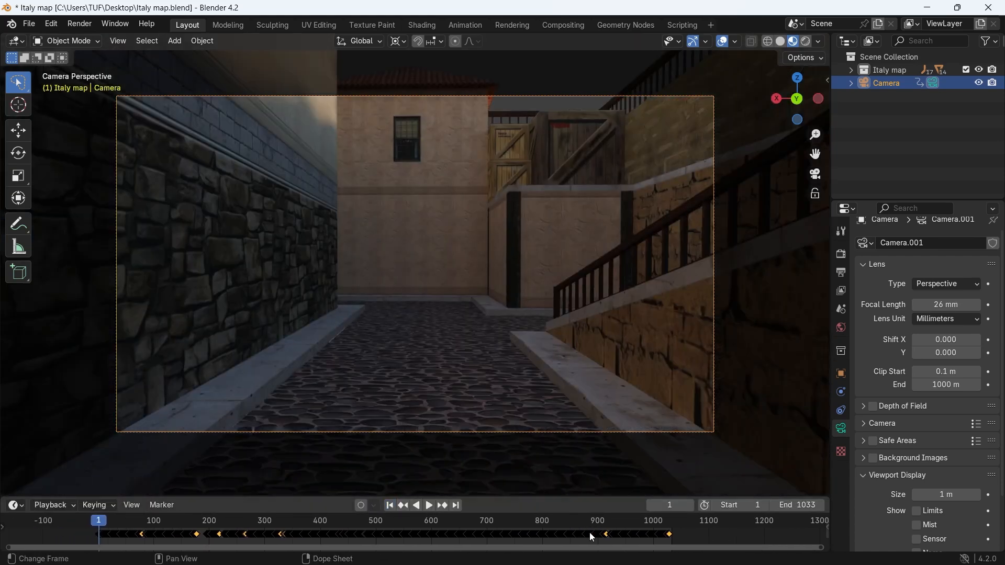
key(space)
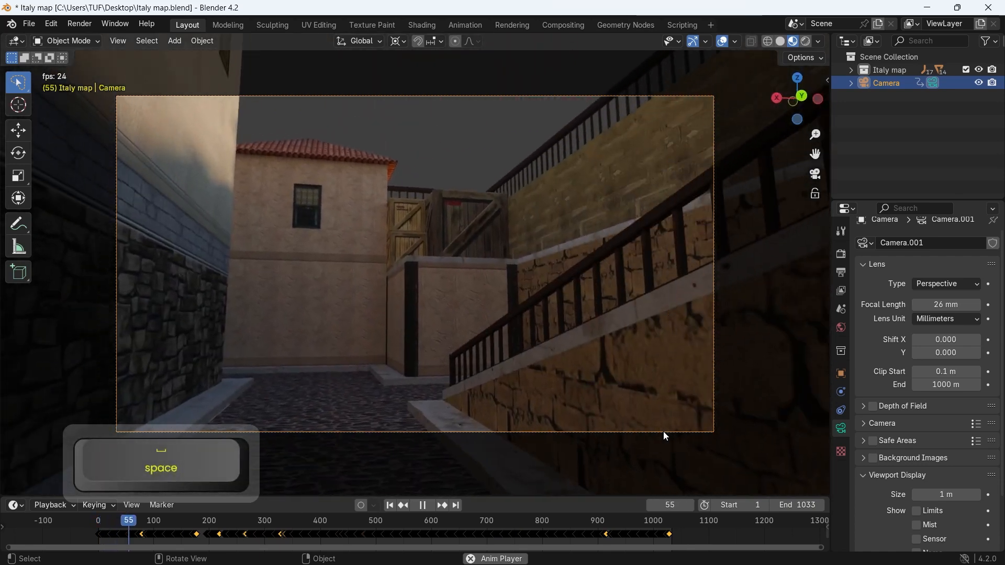
key(space)
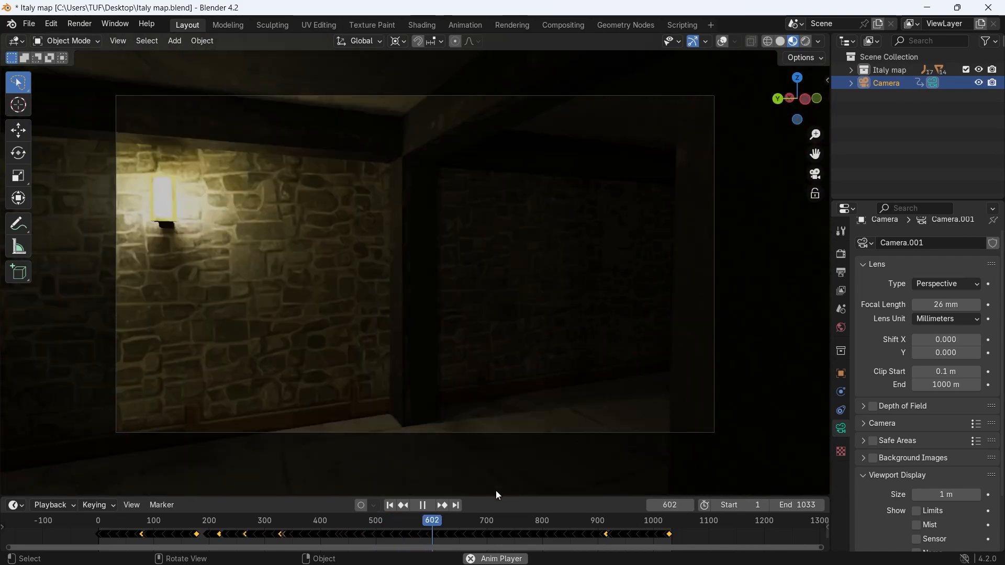
key(space)
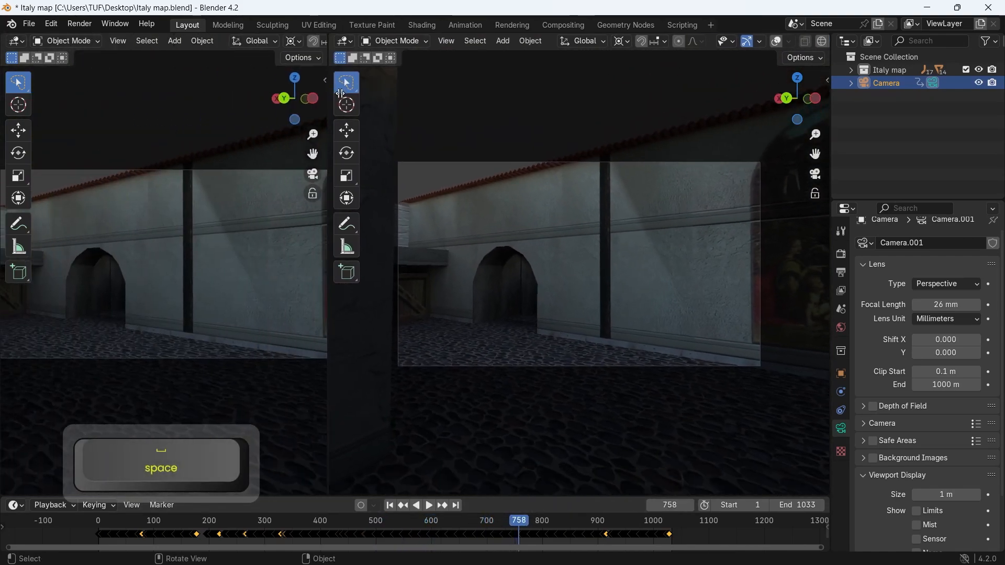
- Turn the left area into the Graph Editor and frame all the camera's transform curves
click(13, 40)
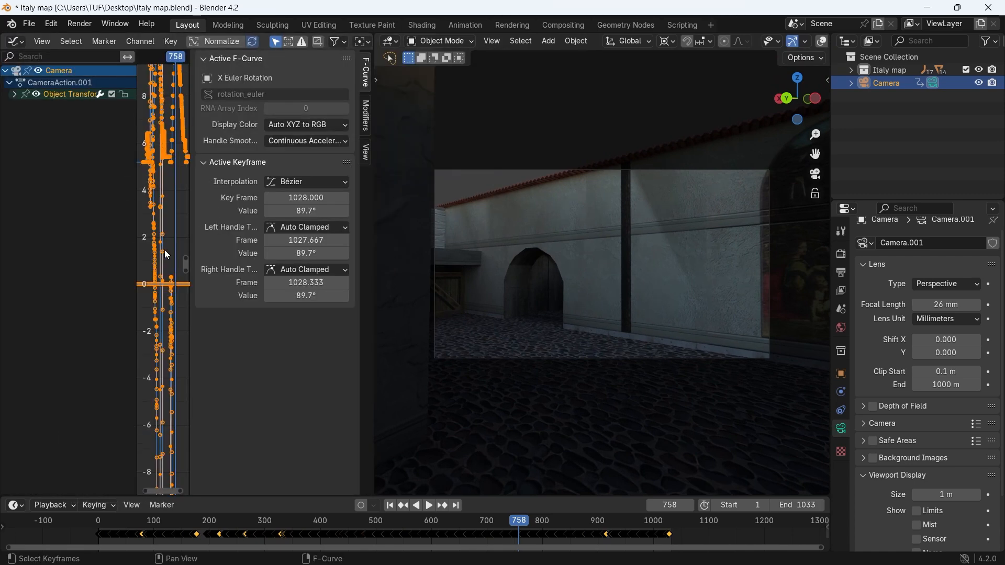
key(n)
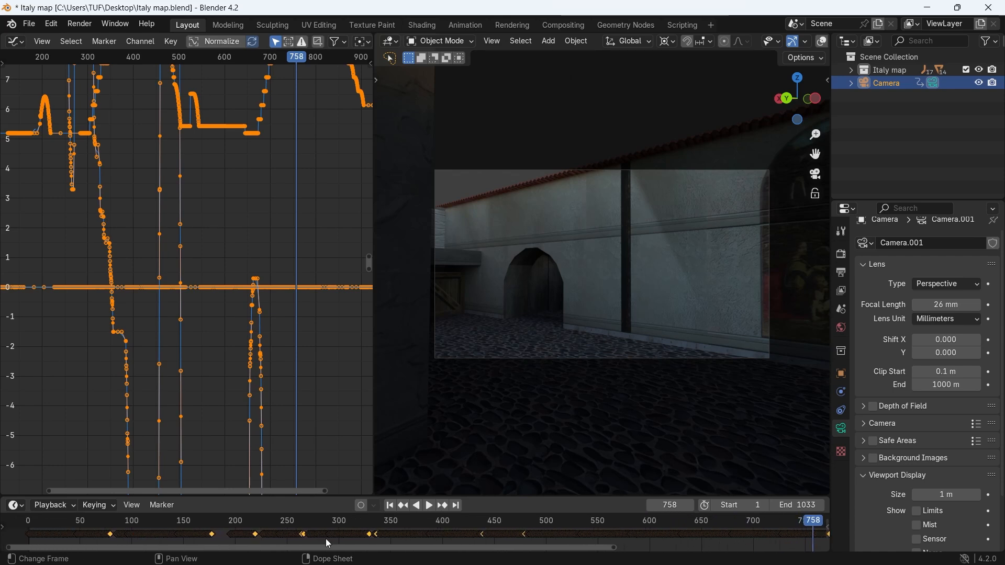
- Stop playback at an earlier frame and bake keys on every frame between selected keyframes
click(428, 505)
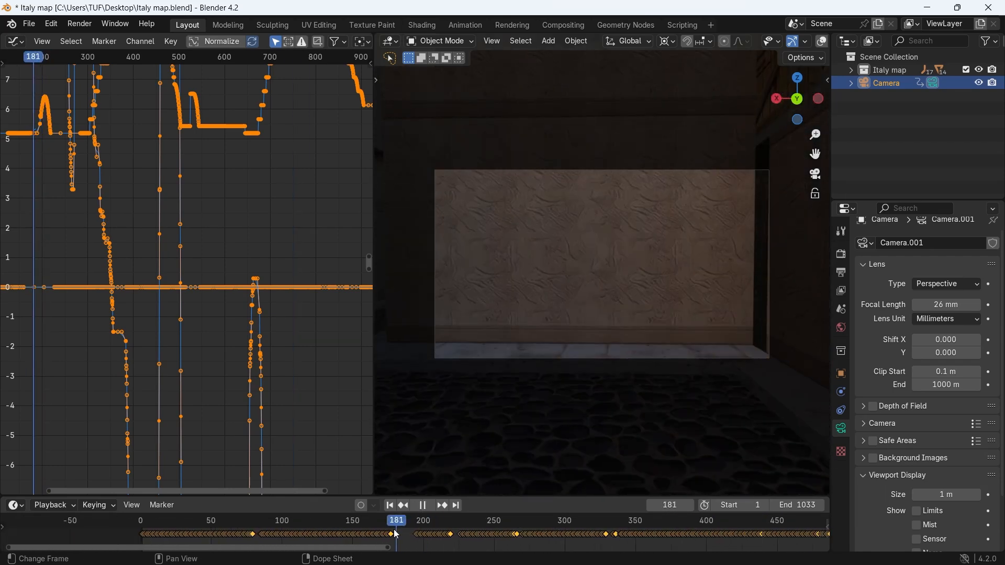
click(378, 520)
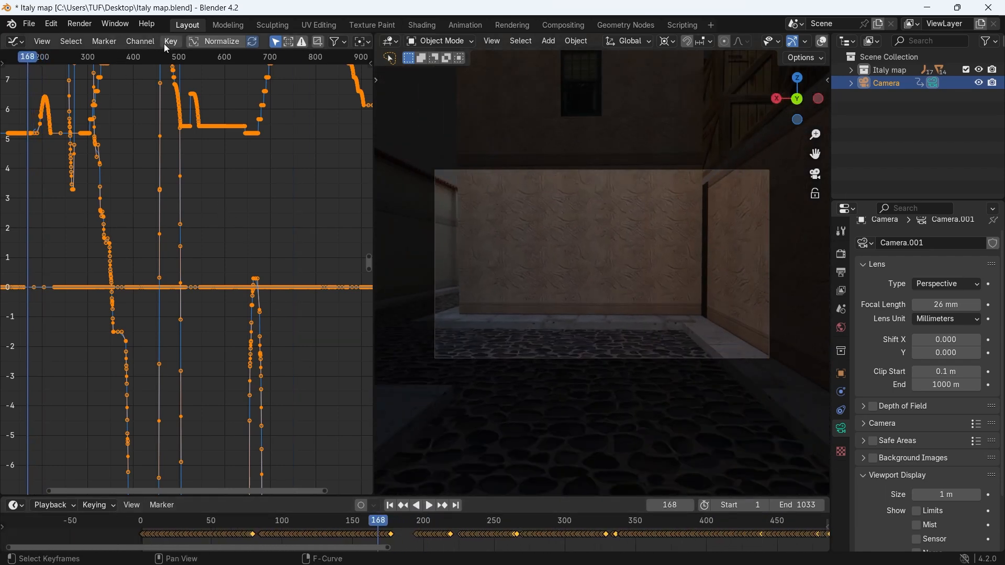
click(171, 40)
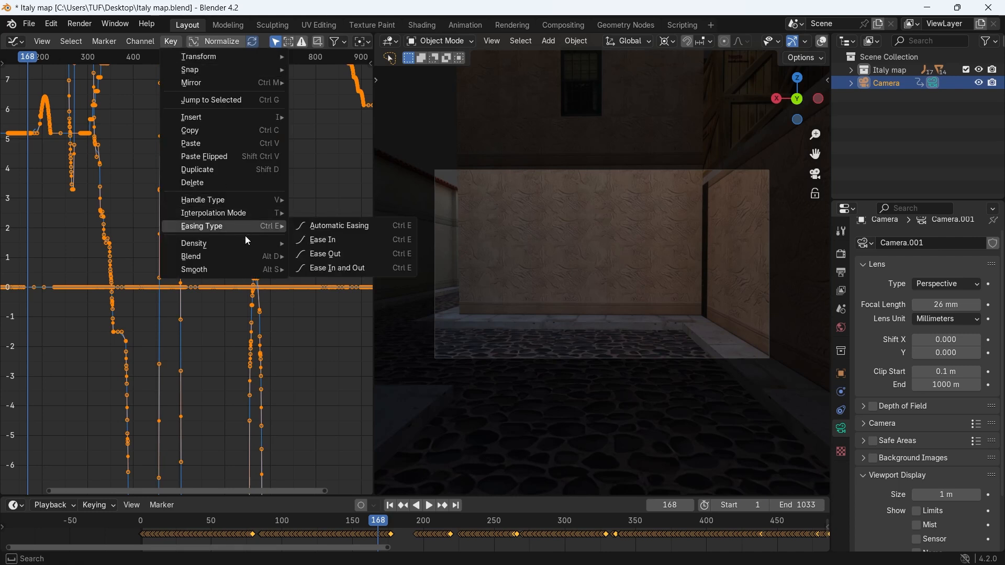
mouse_move(193, 243)
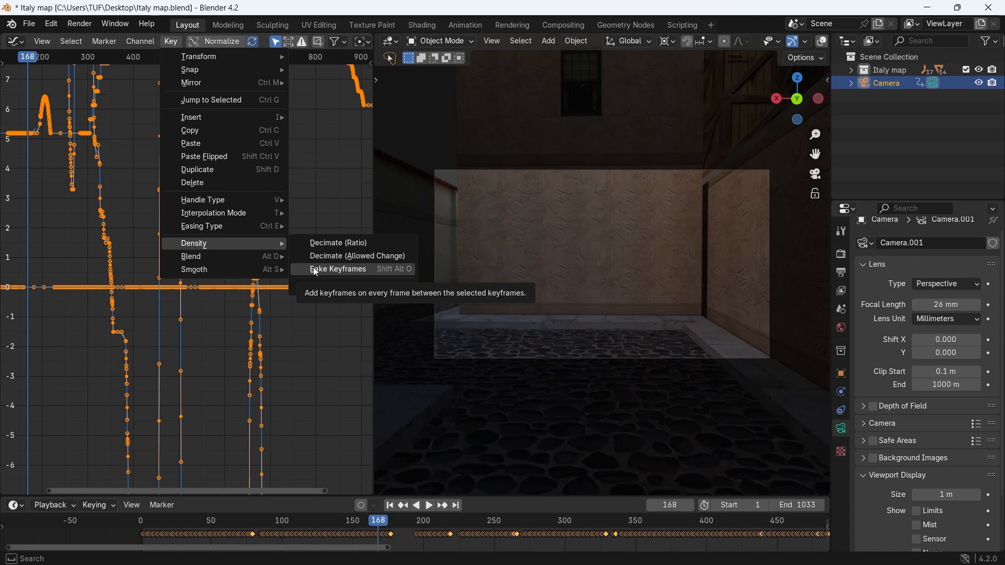
click(337, 269)
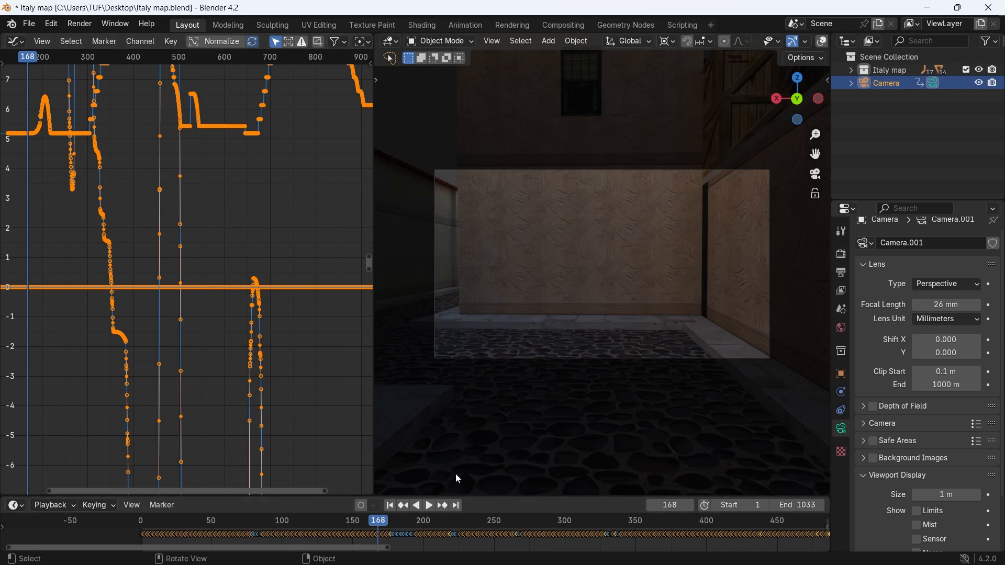
- Play the baked walk, then scrub back and stop at frame 174
key(space)
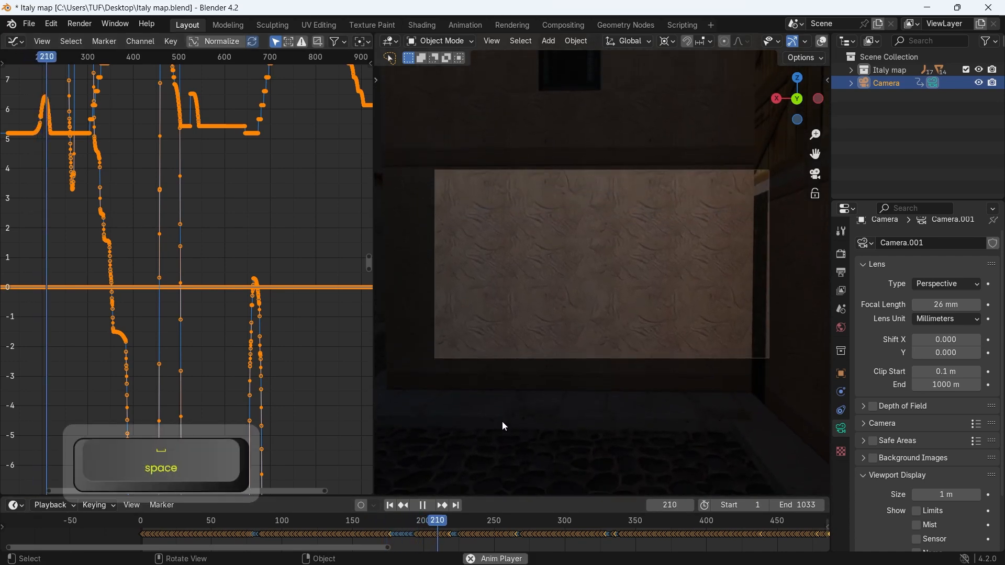
key(space)
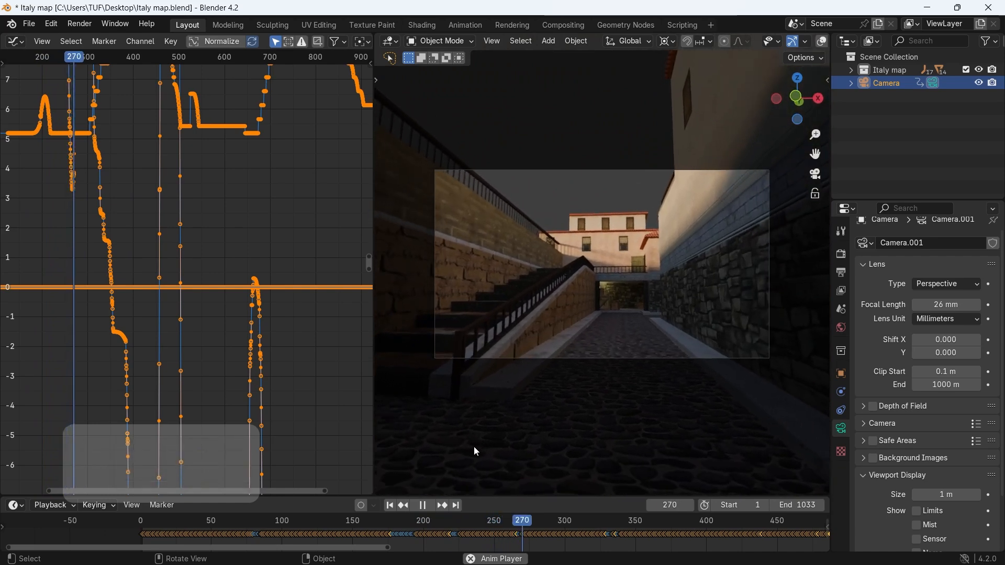
drag(522, 519, 374, 519)
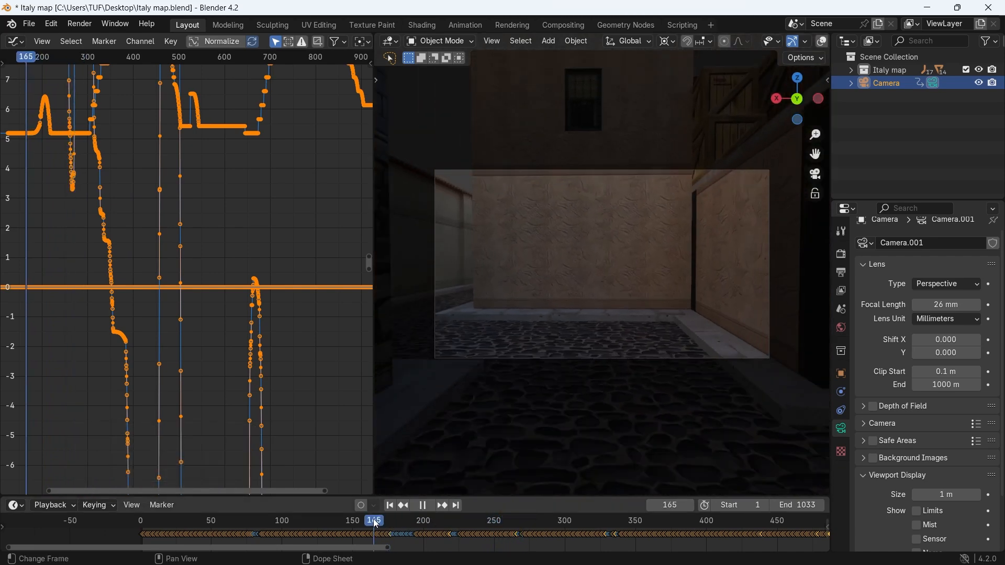
drag(374, 520, 387, 520)
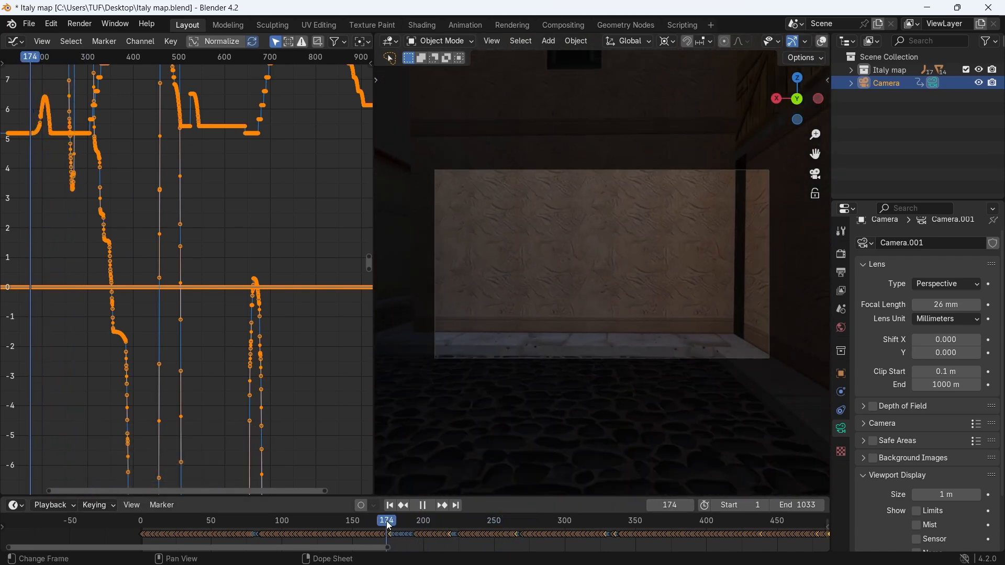
click(421, 506)
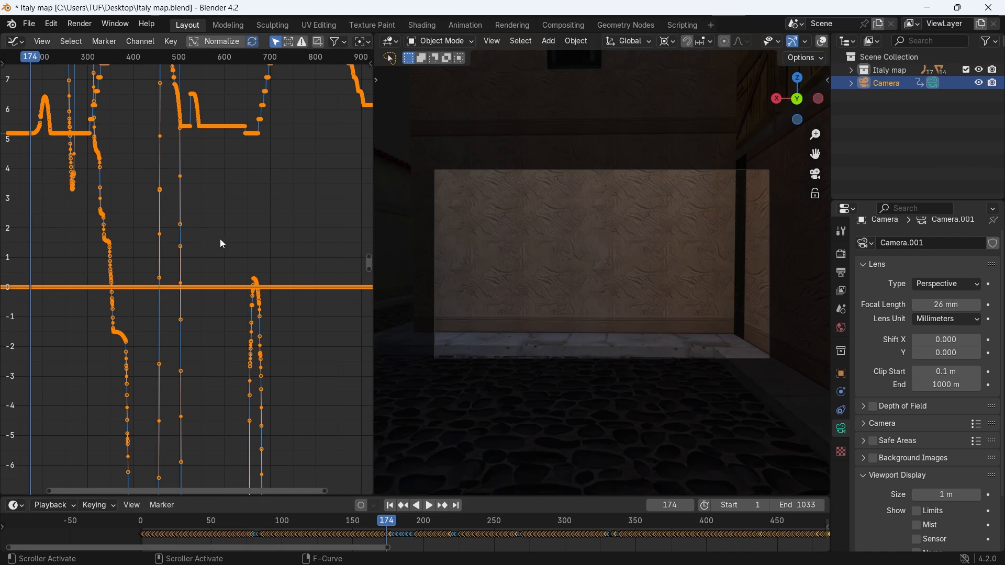
mouse_move(291, 346)
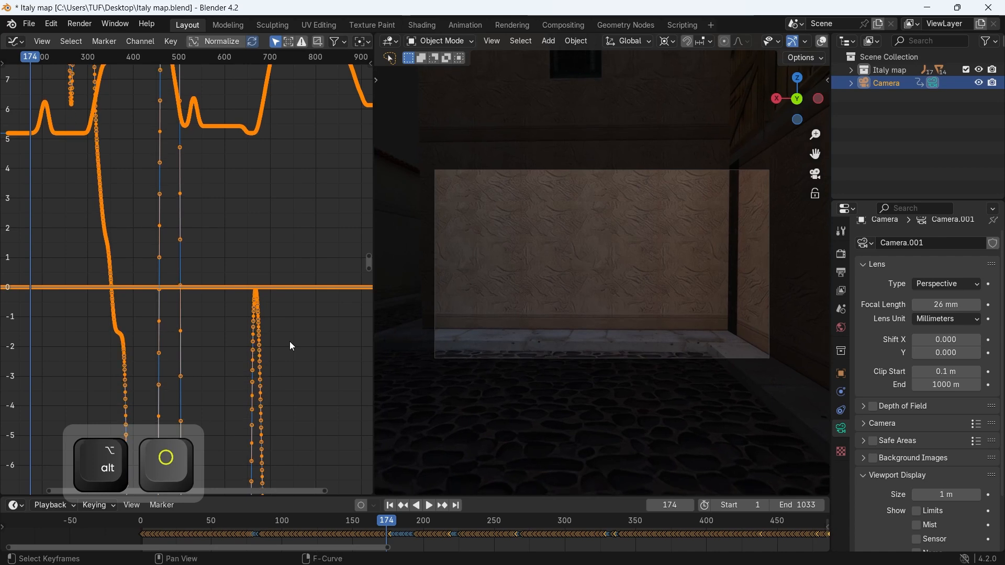
- Review the walk playback and smooth the camera curves further, ending at frame 259
key(space)
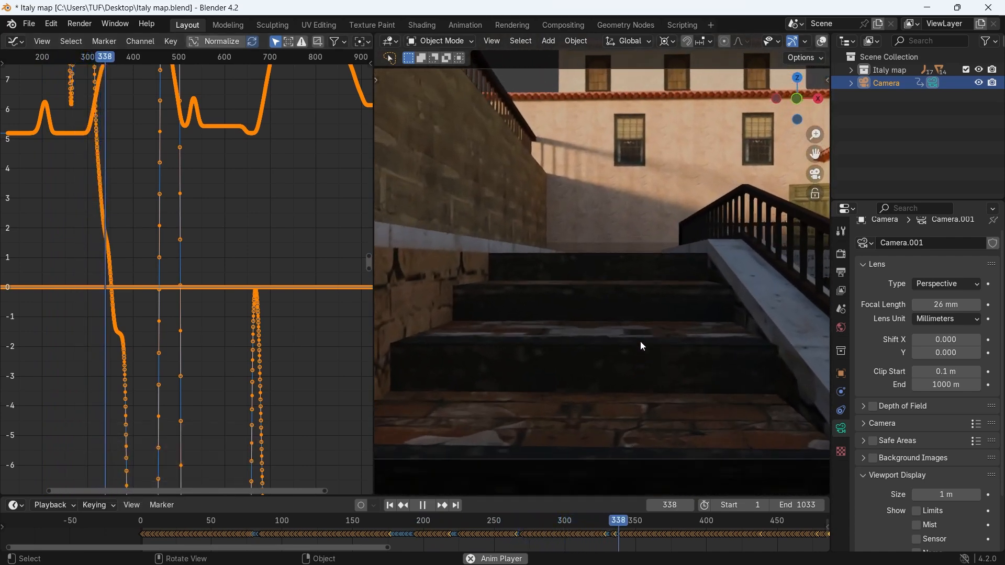
key(space)
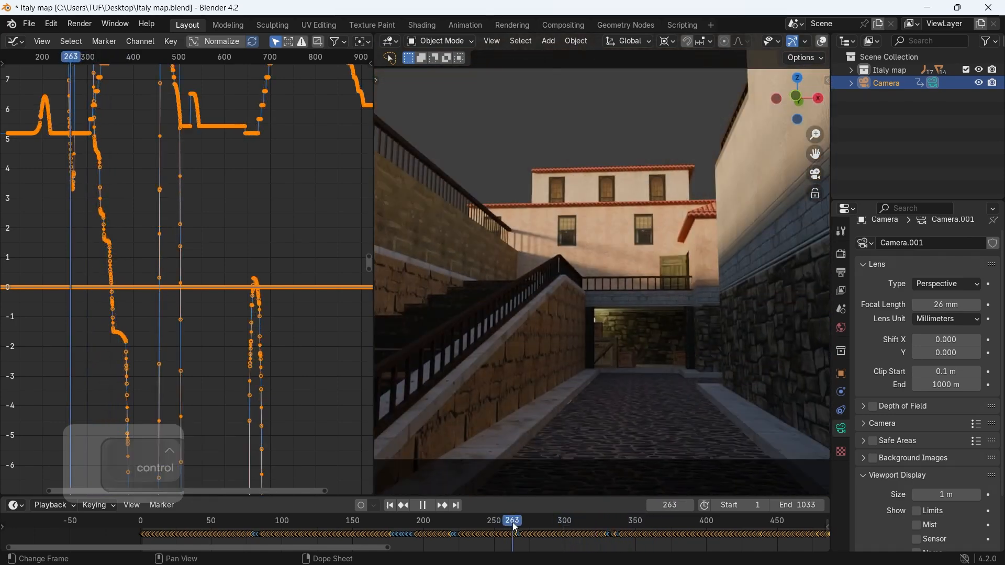
key(space)
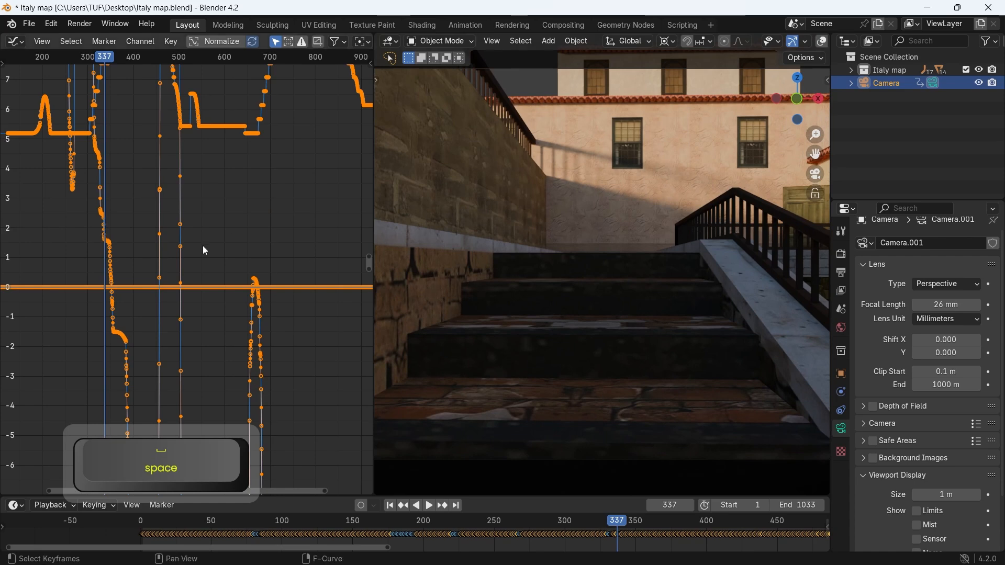
key(alt+space)
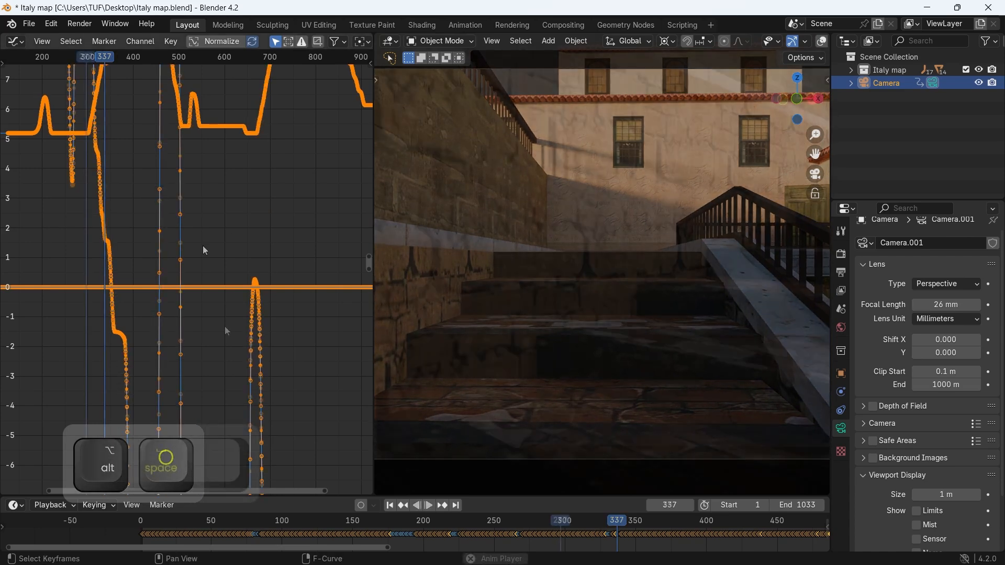
key(space)
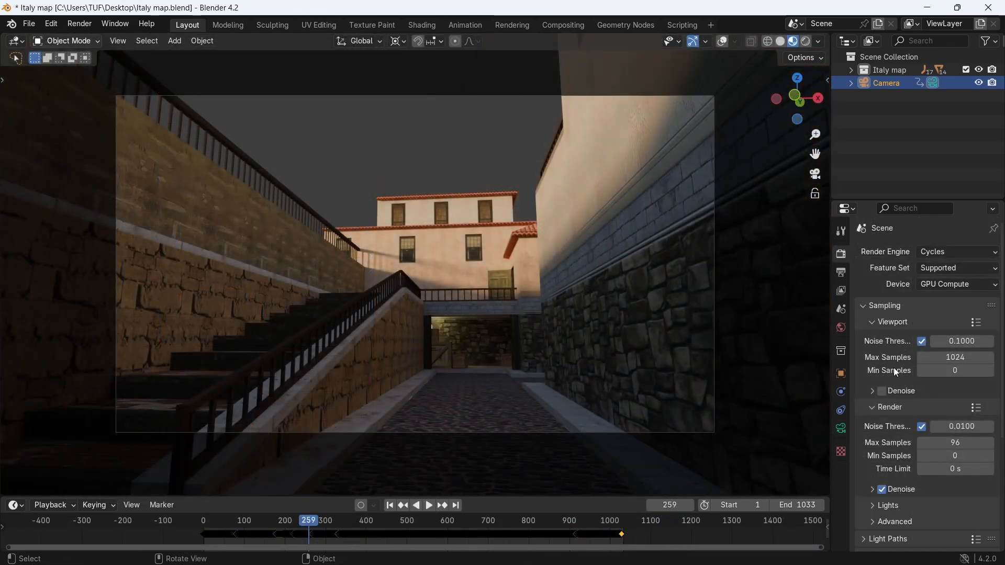
- Set the folder for rendered frames and switch the render engine from Cycles to EEVEE
scroll(down, 3)
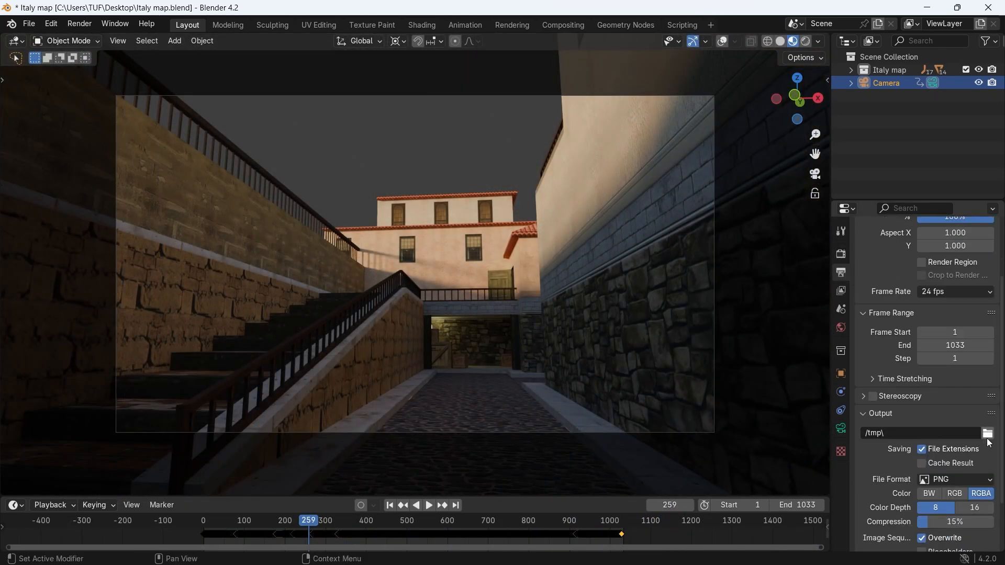
click(987, 433)
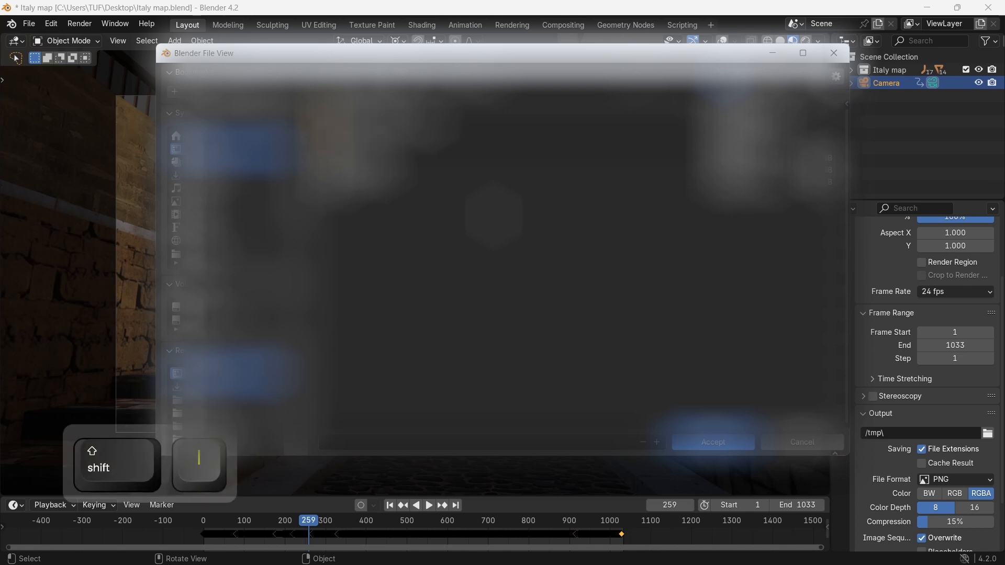
key(r)
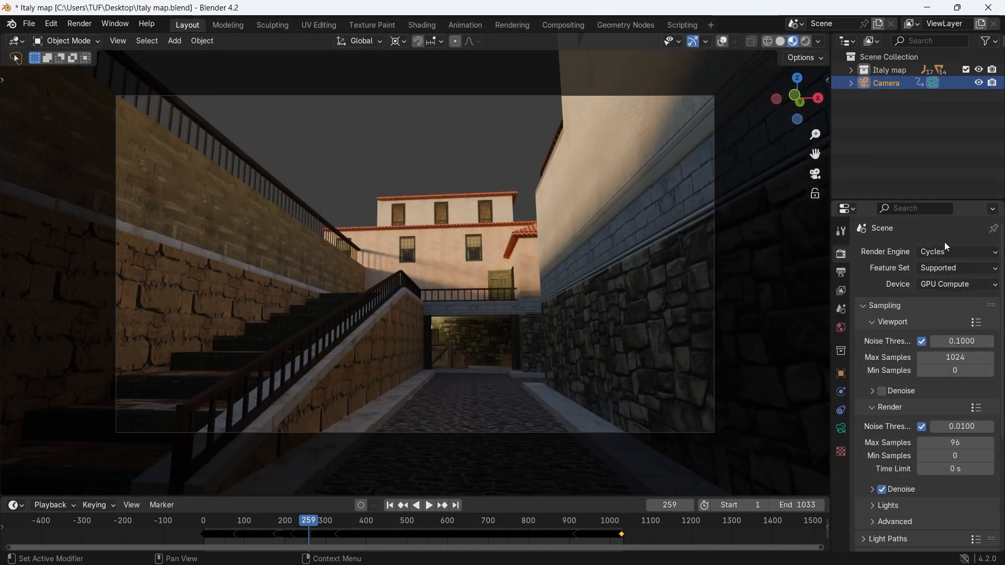
click(954, 252)
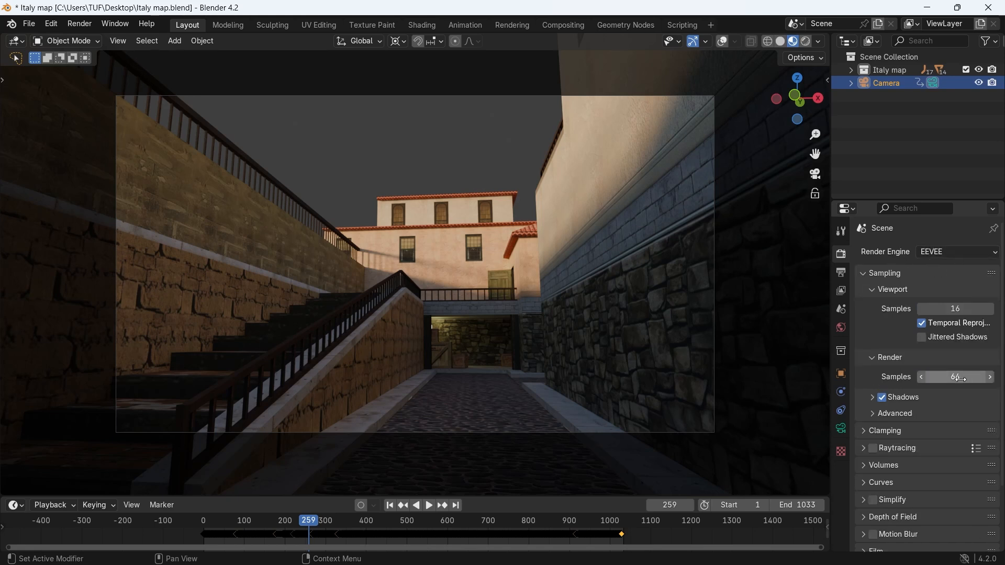